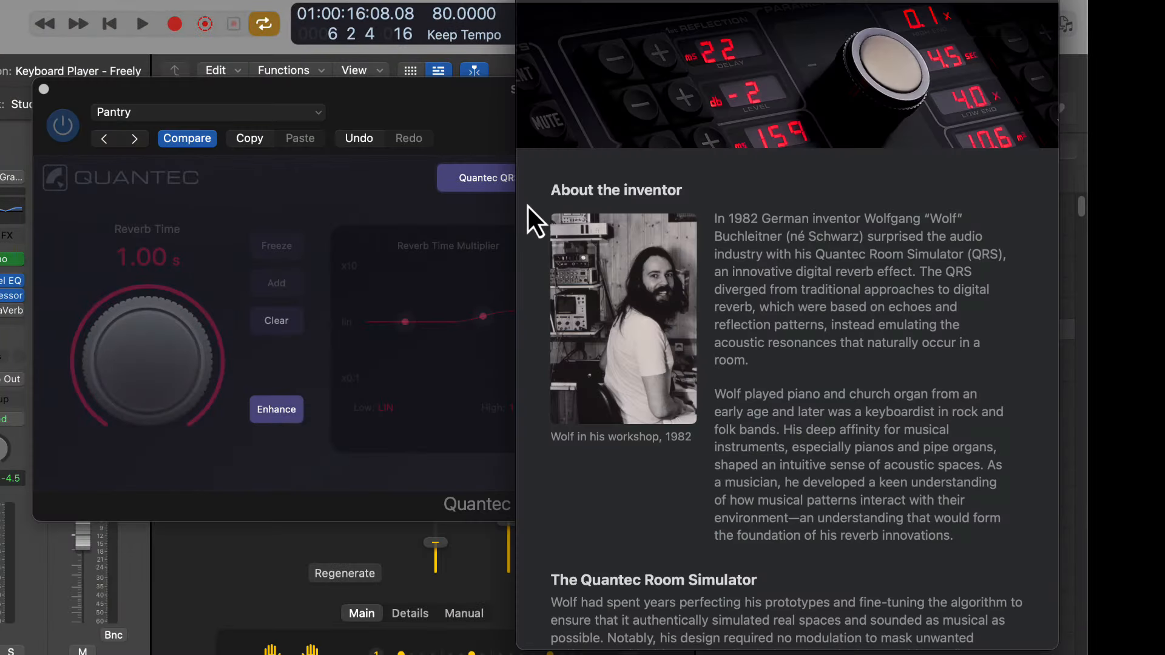
mouse_move(454, 215)
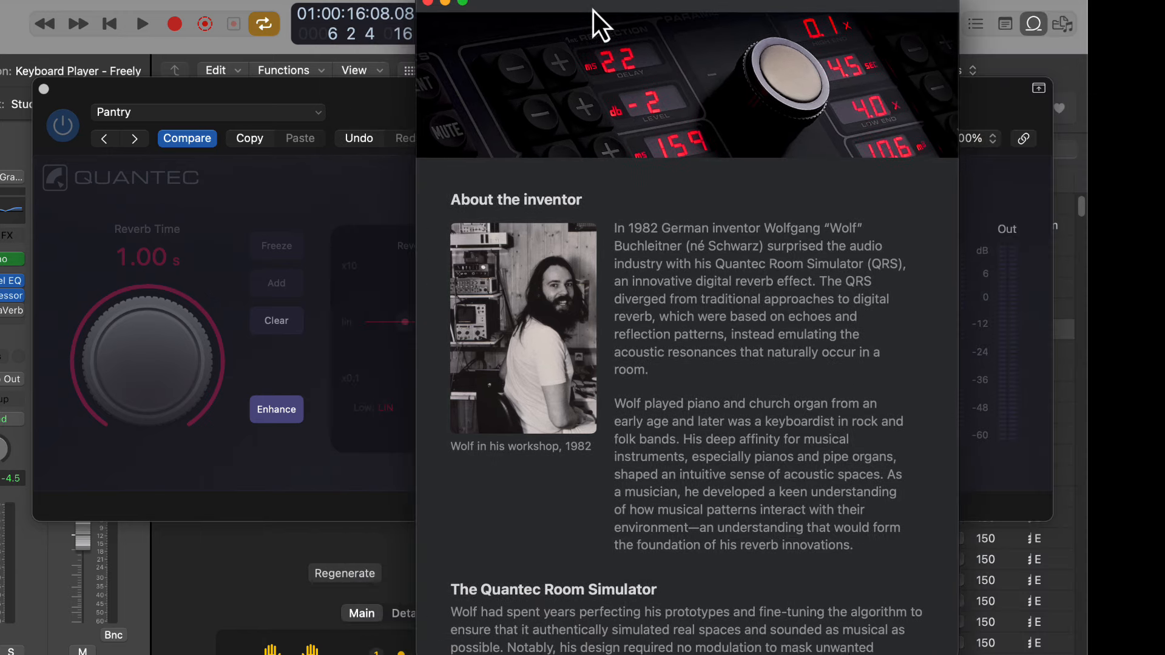
mouse_move(781, 361)
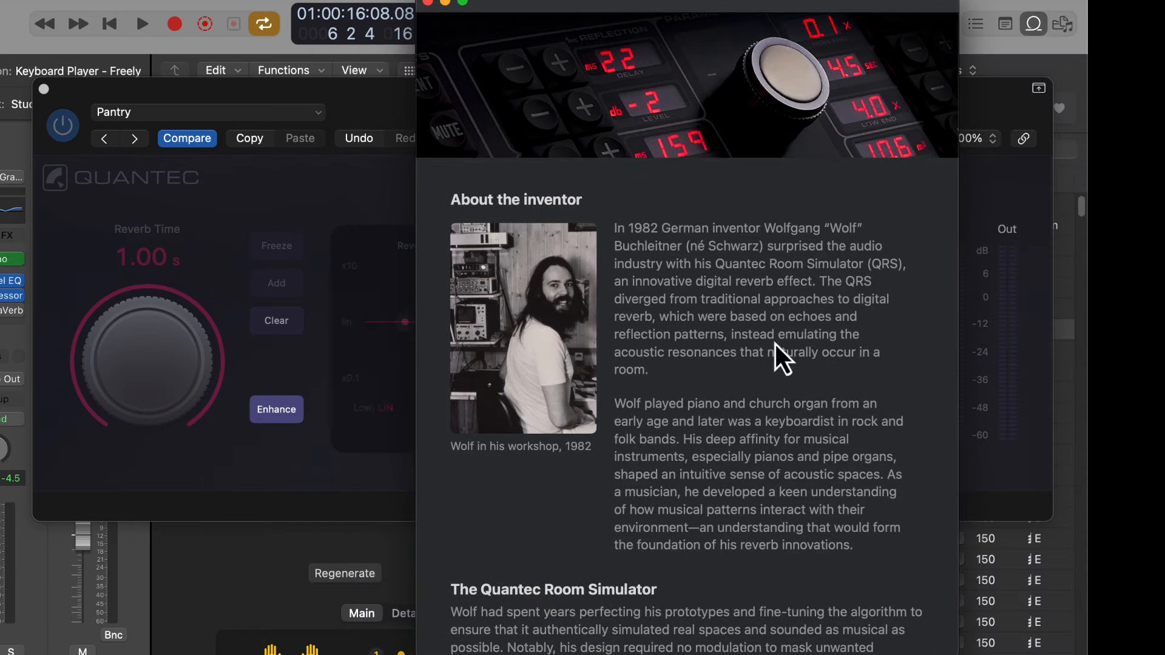
- Scroll through the Quantec 'About the inventor' article to its end
scroll("down", 3)
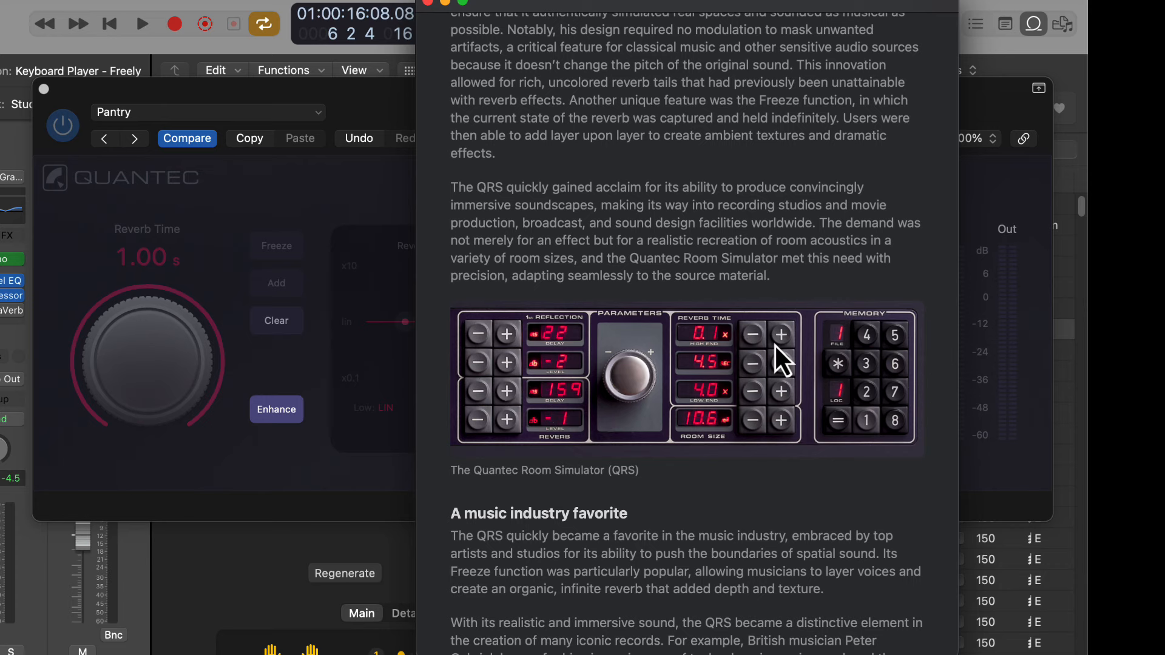
scroll("down", 3)
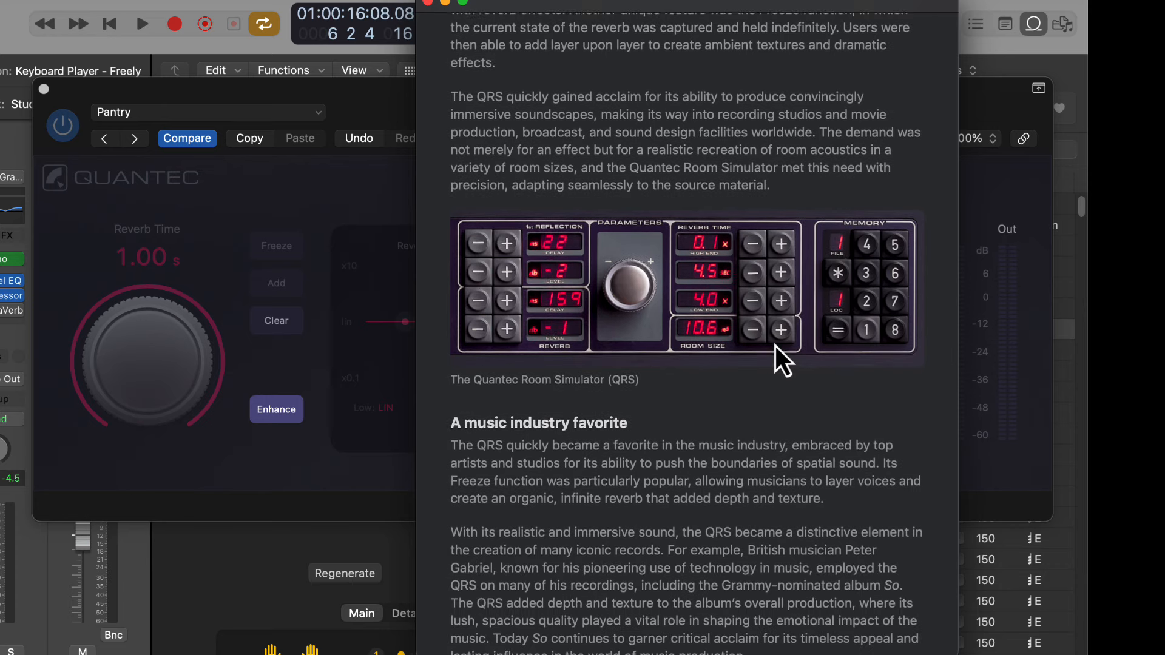
scroll("down", 3)
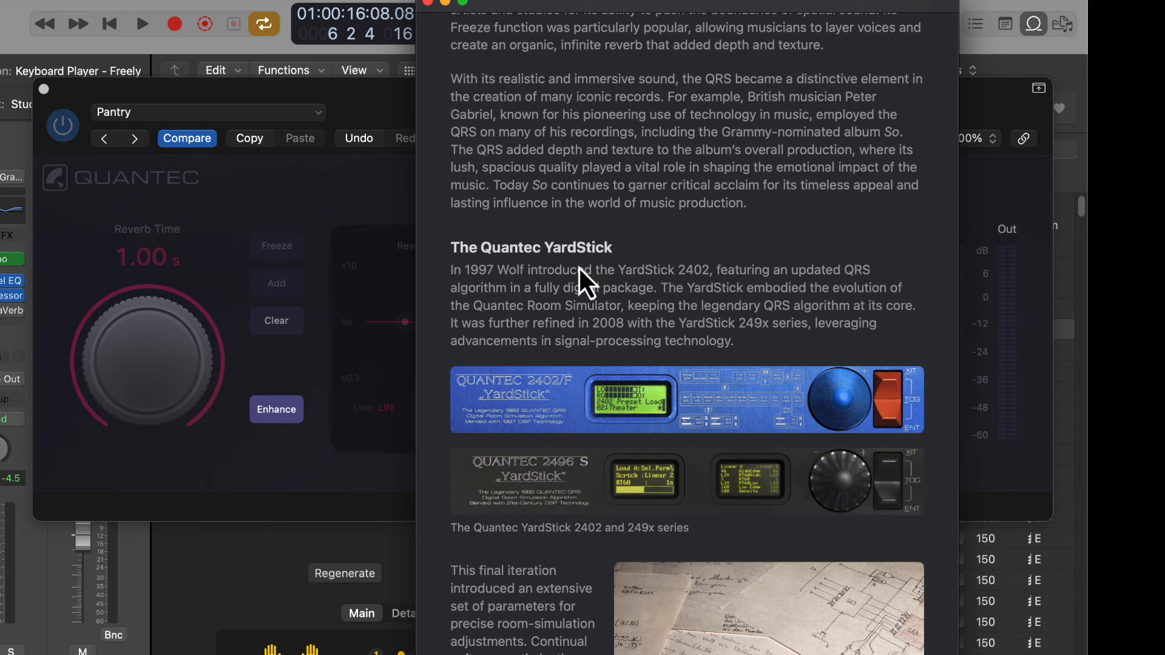
mouse_move(704, 349)
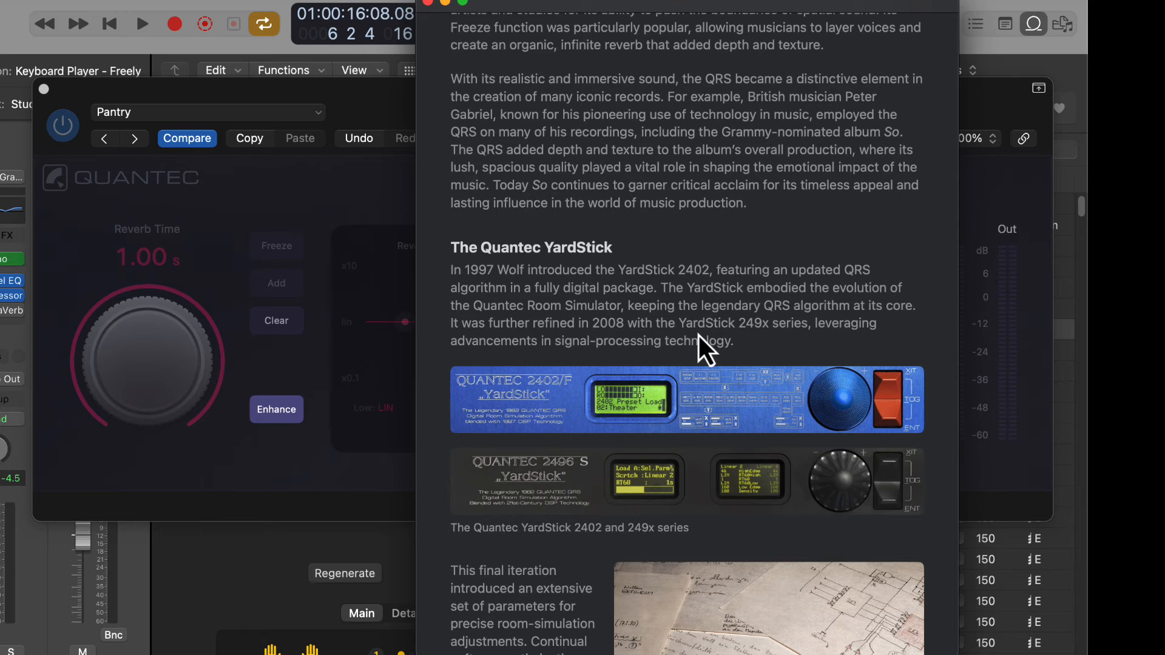
scroll("down", 3)
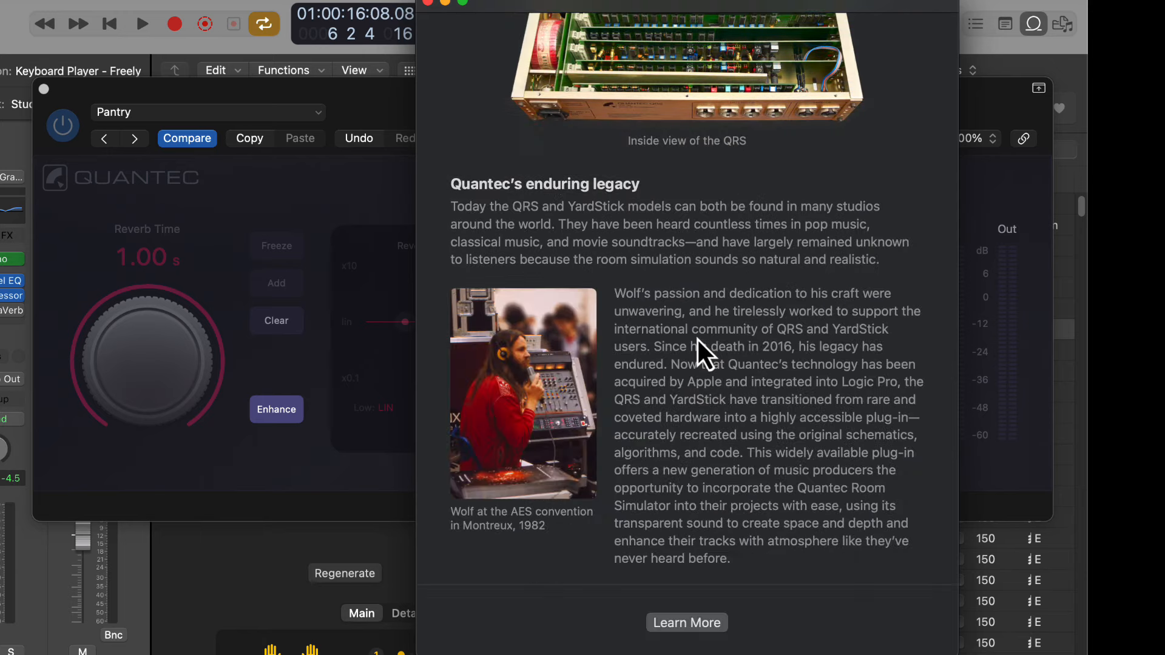
scroll("up", 3)
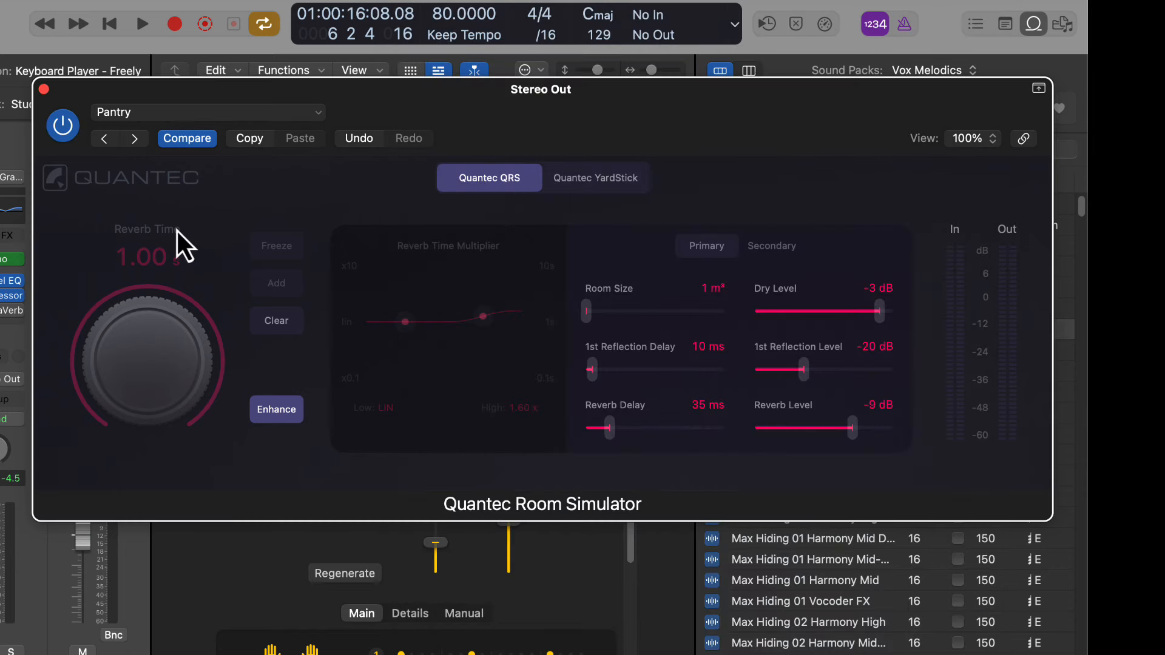
mouse_move(517, 553)
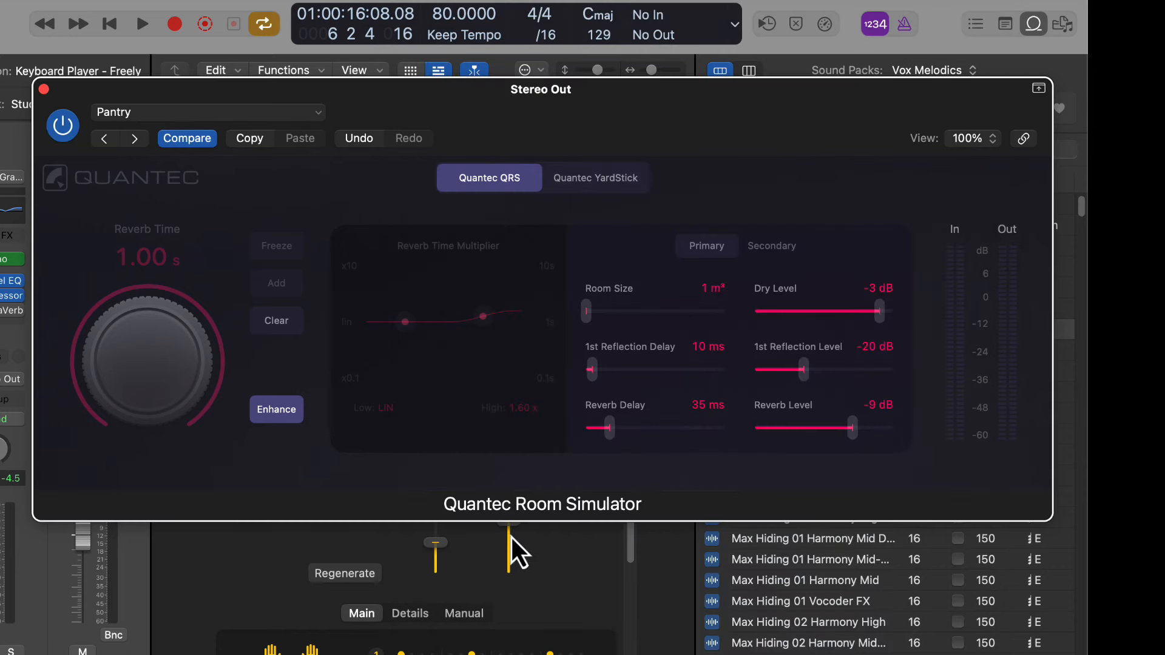
left_click(595, 178)
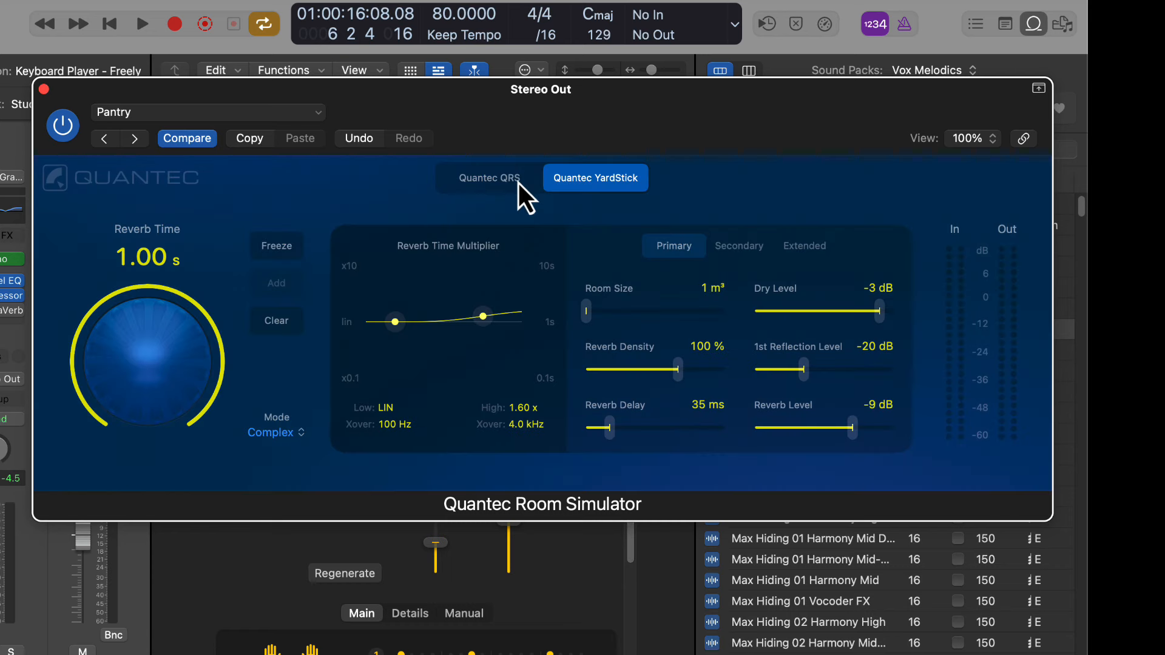
mouse_move(619, 206)
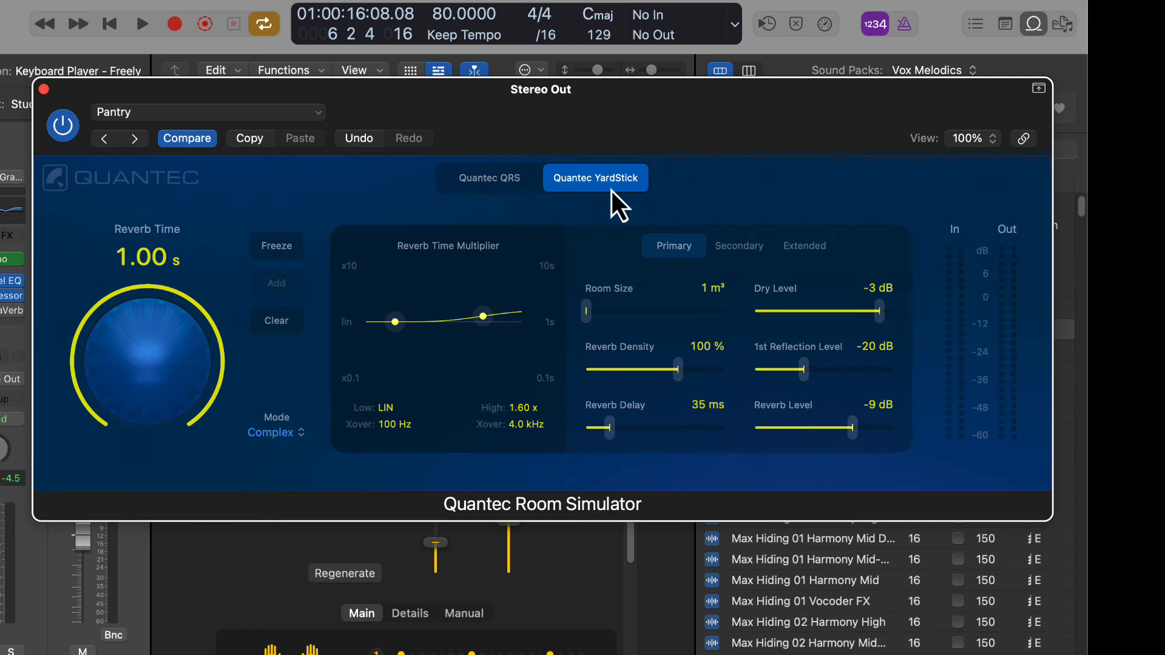
left_click(468, 183)
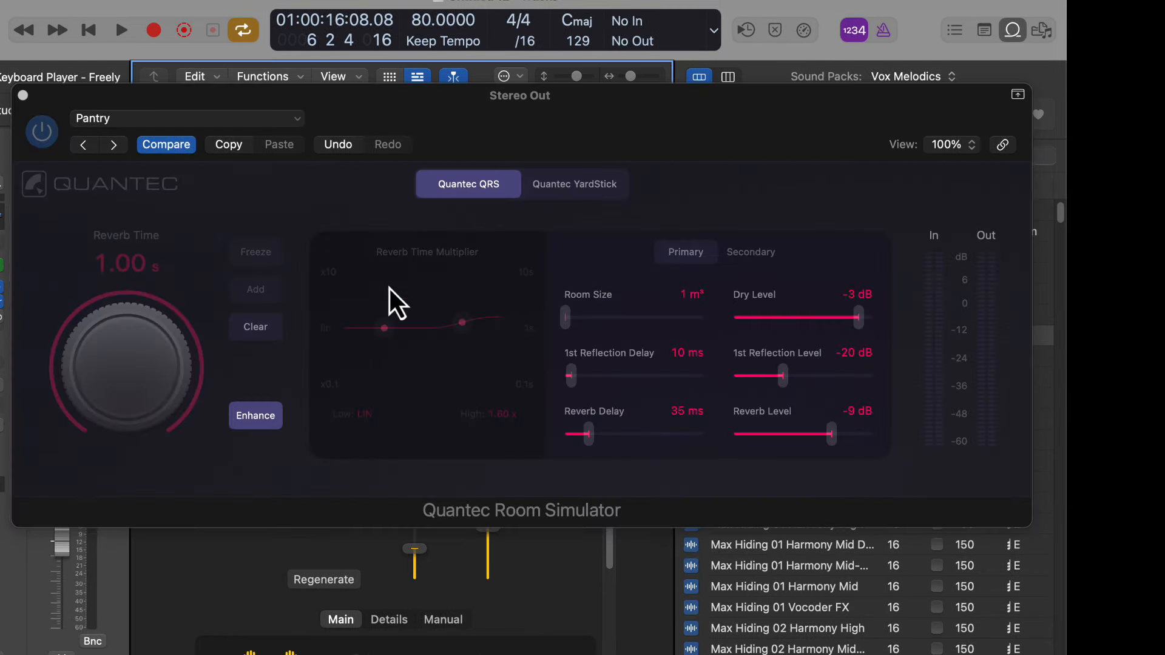
mouse_move(416, 357)
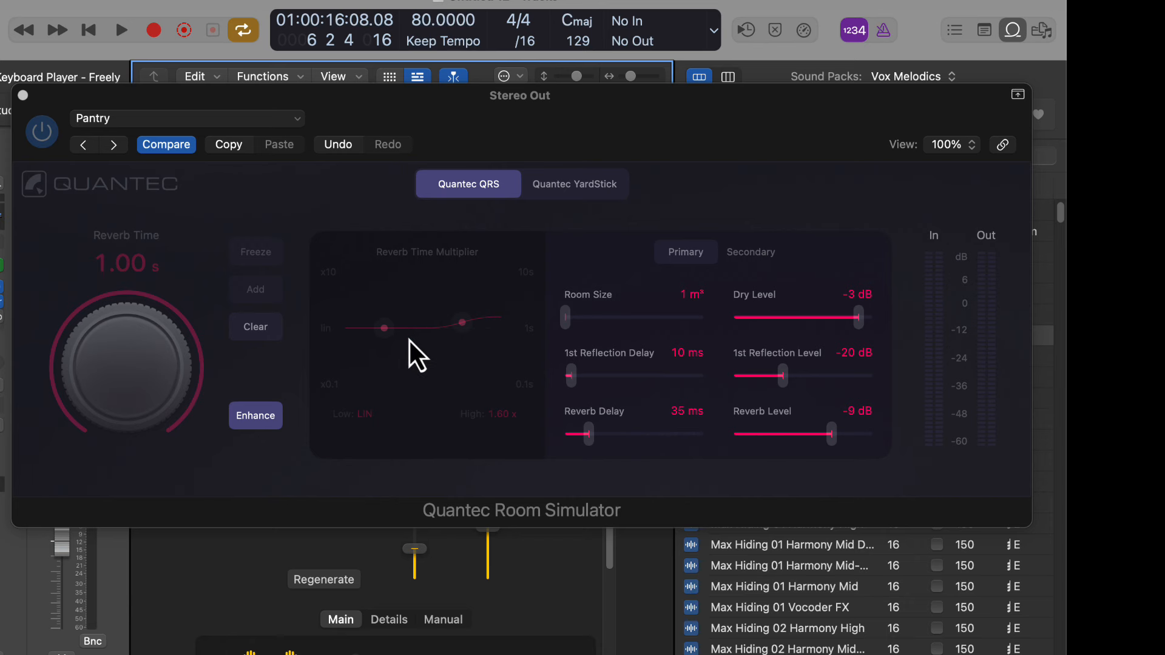
- Audition Oil Tank from 01 Small Rooms, re-enable the reverb, then step through Pantry to Scullery
left_click(185, 118)
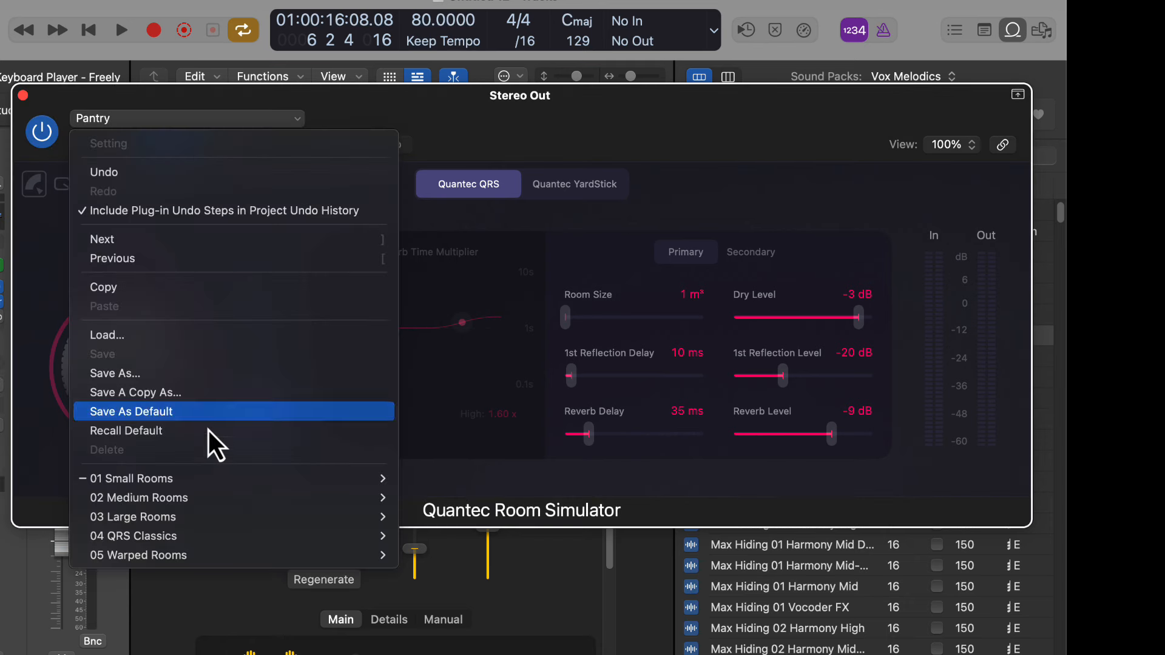
left_click(132, 478)
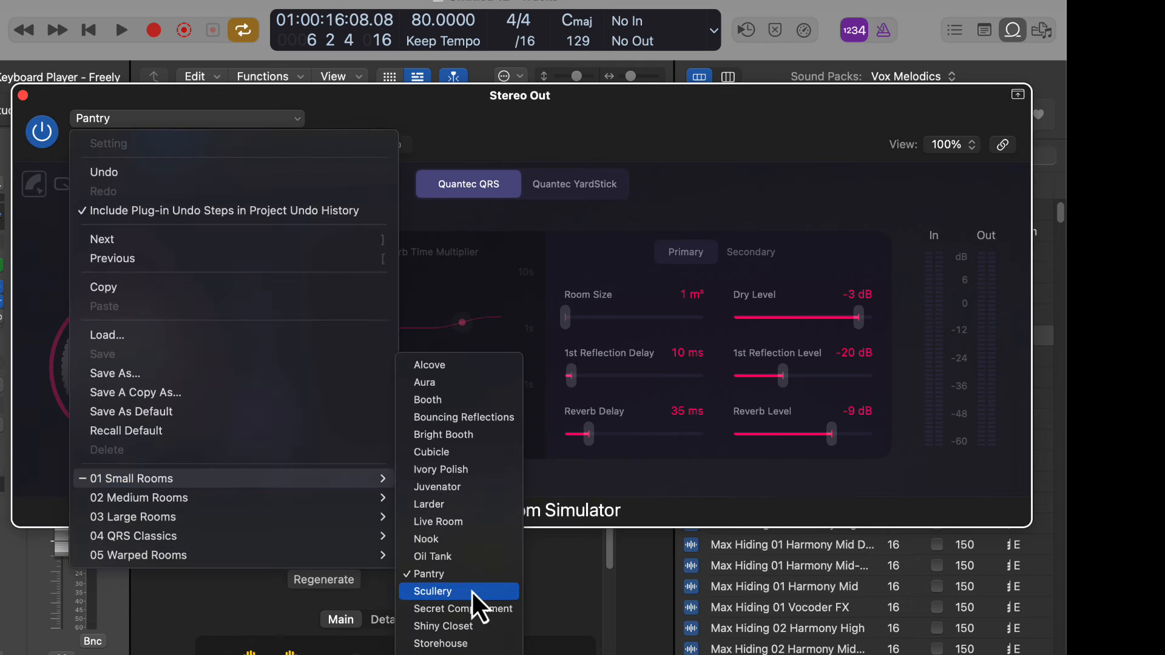
left_click(431, 556)
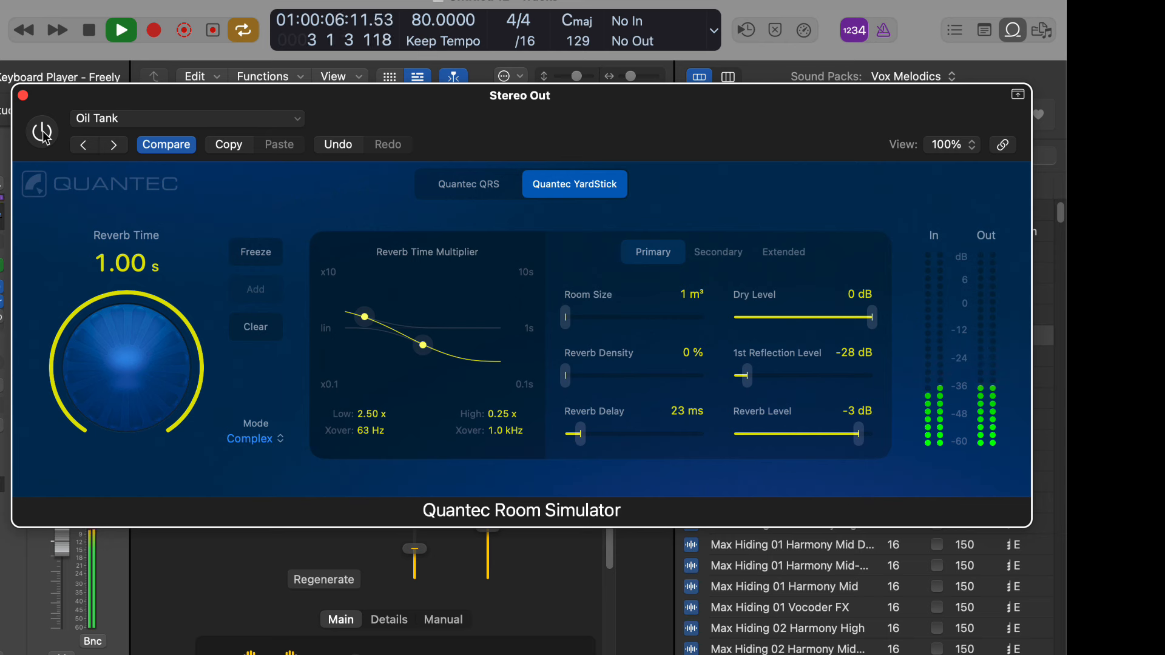
left_click(43, 132)
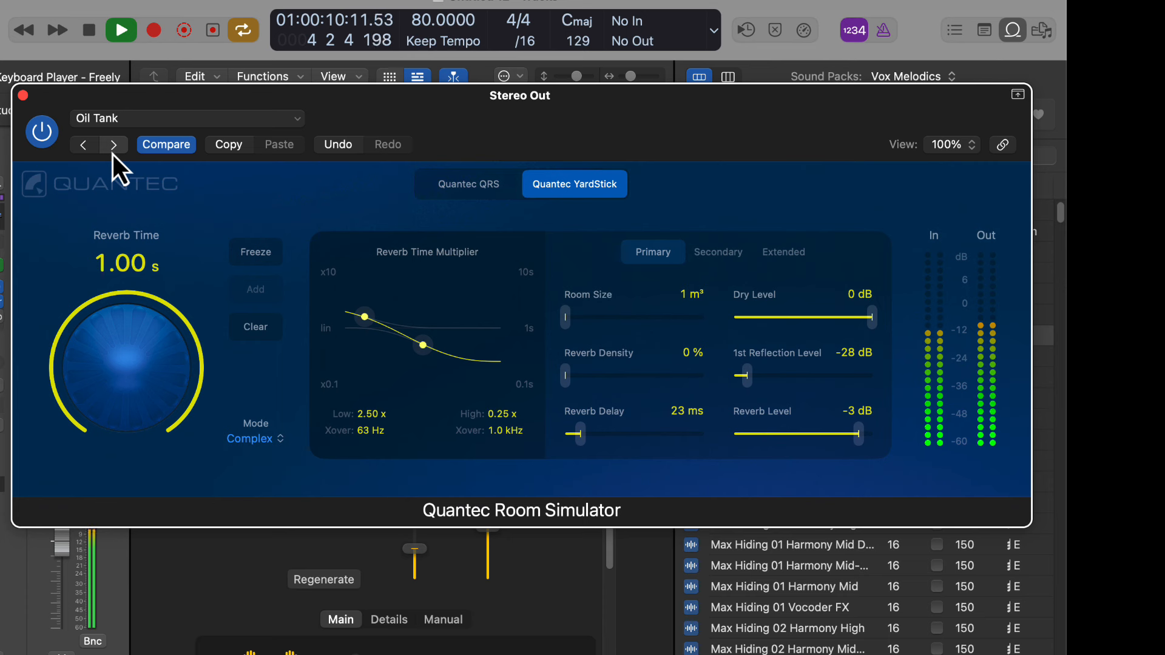
left_click(113, 145)
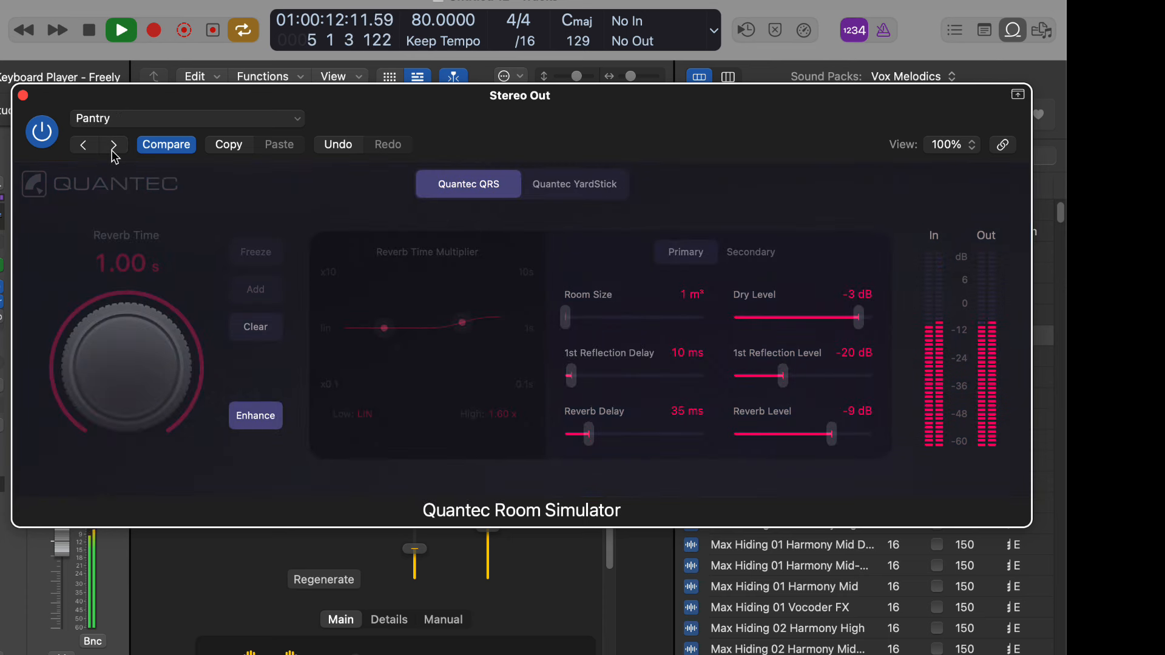
left_click(113, 144)
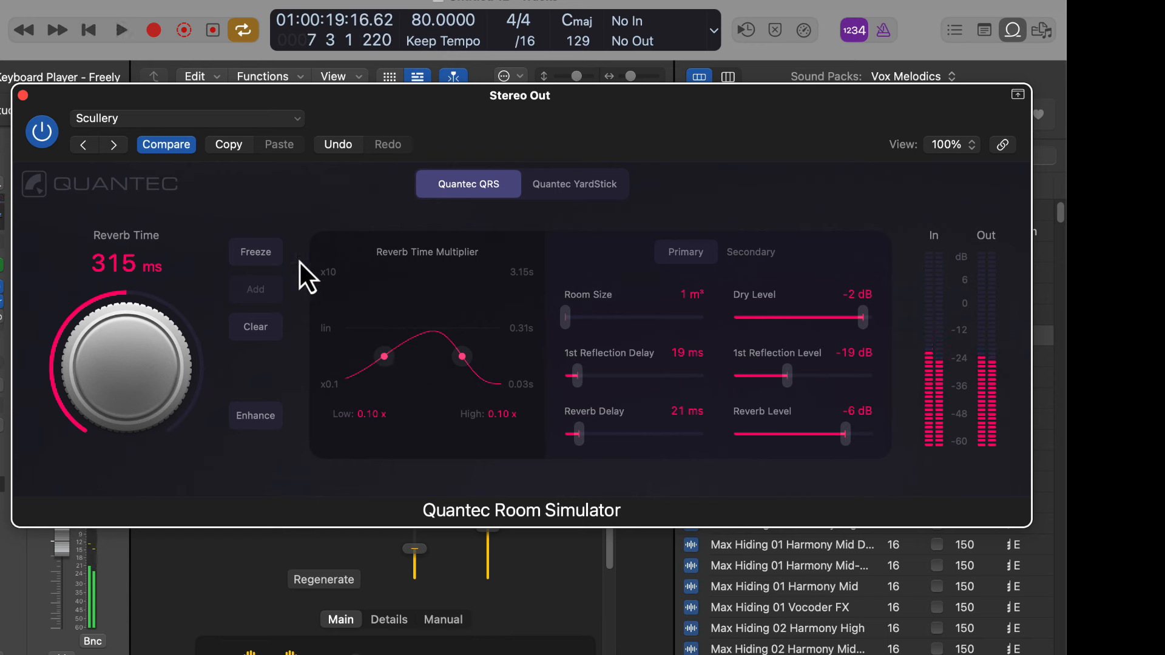
mouse_move(281, 430)
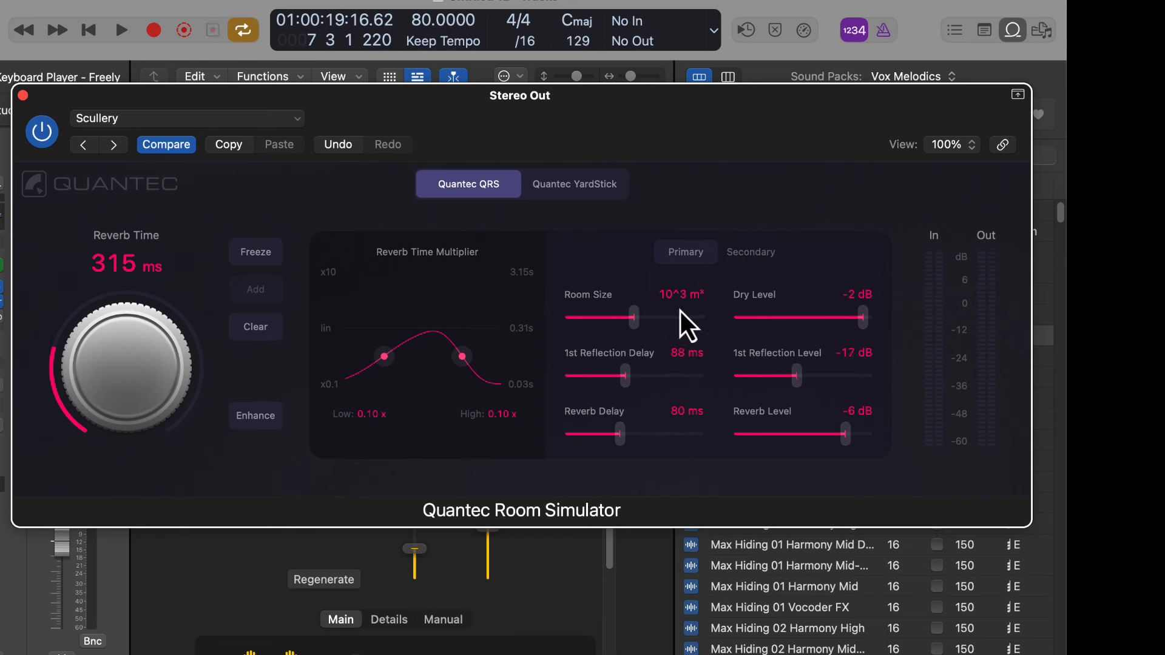
- Show the secondary reverb parameters and switch the Quantec reverb to the YardStick model
left_click(750, 252)
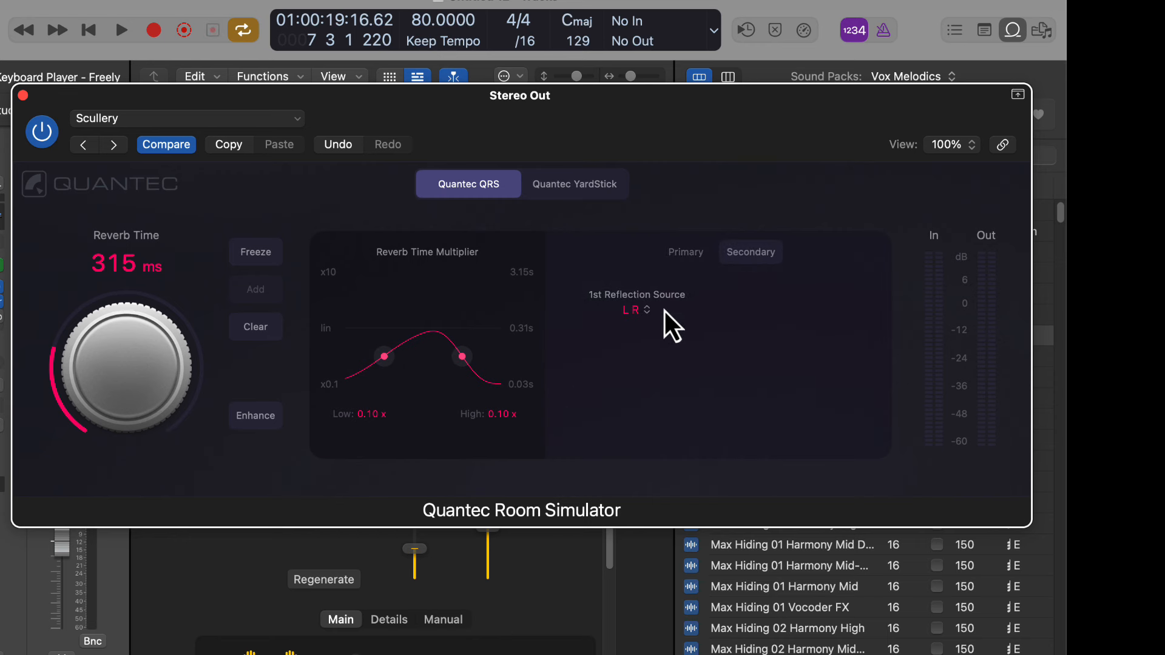
mouse_move(512, 200)
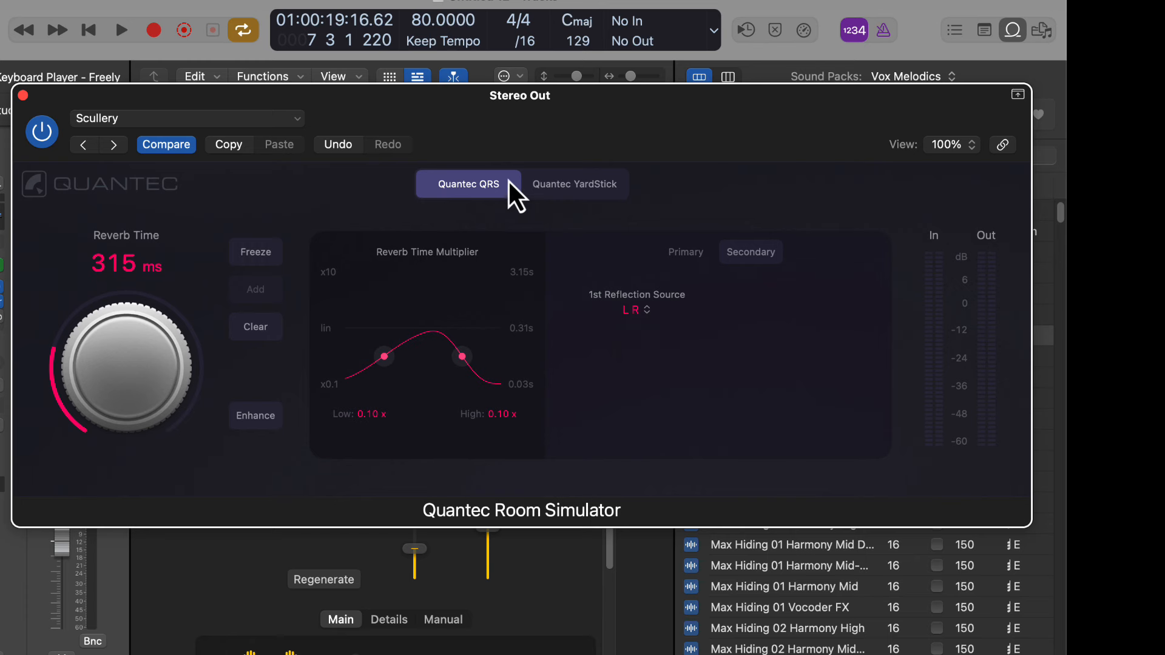
left_click(573, 183)
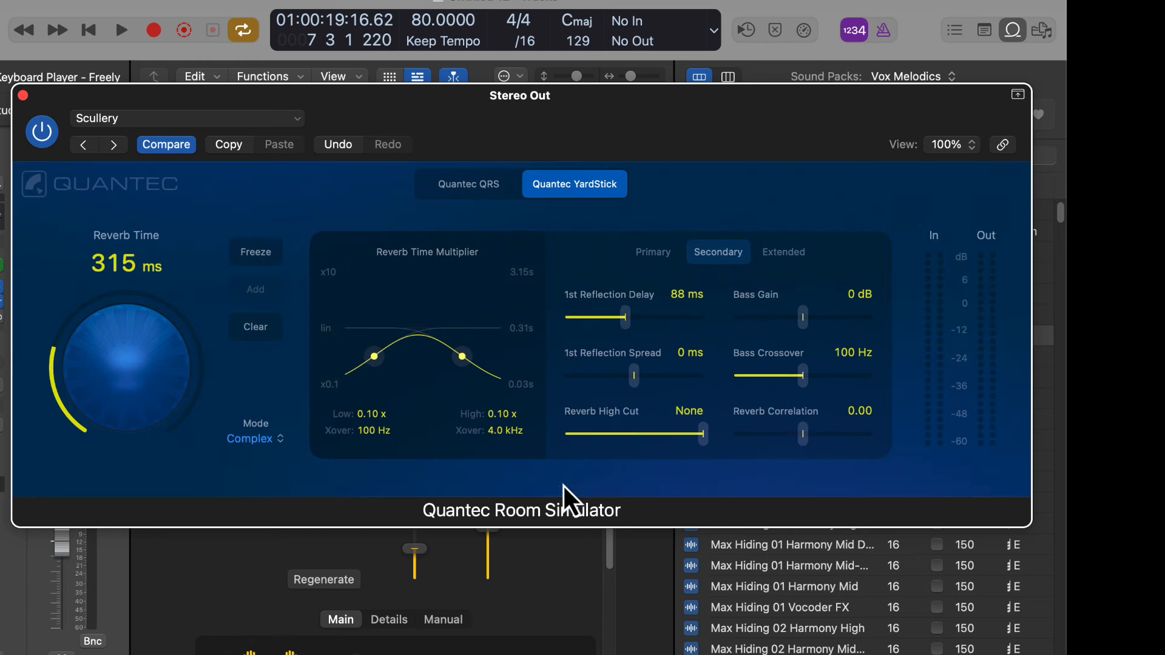
mouse_move(686, 470)
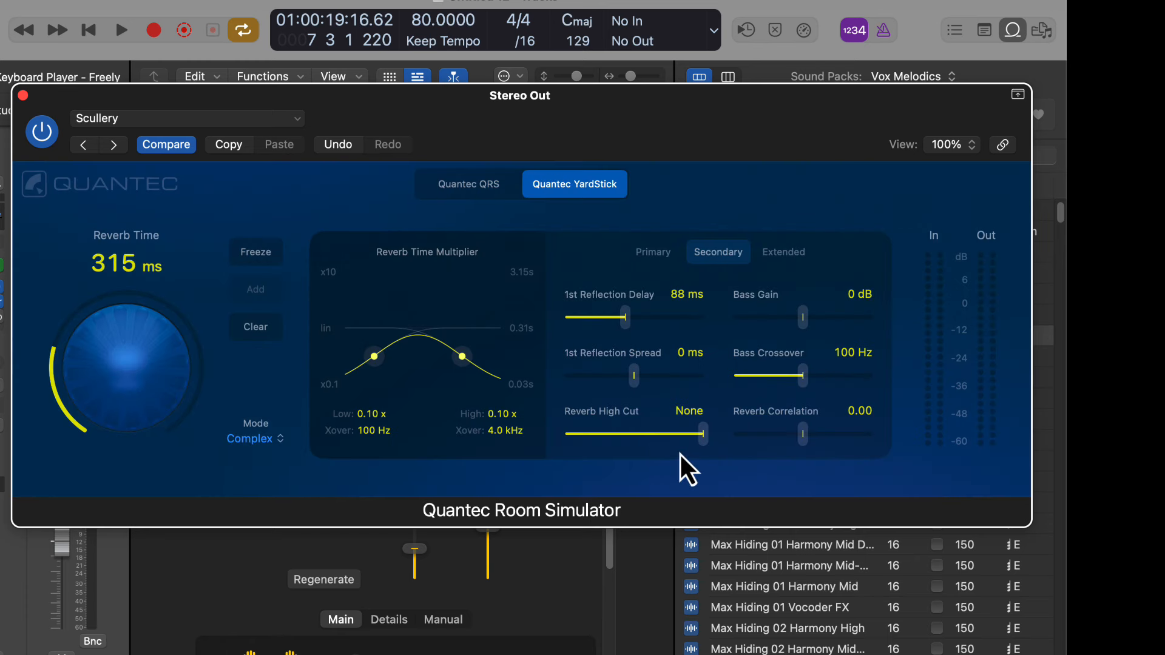
left_click(120, 30)
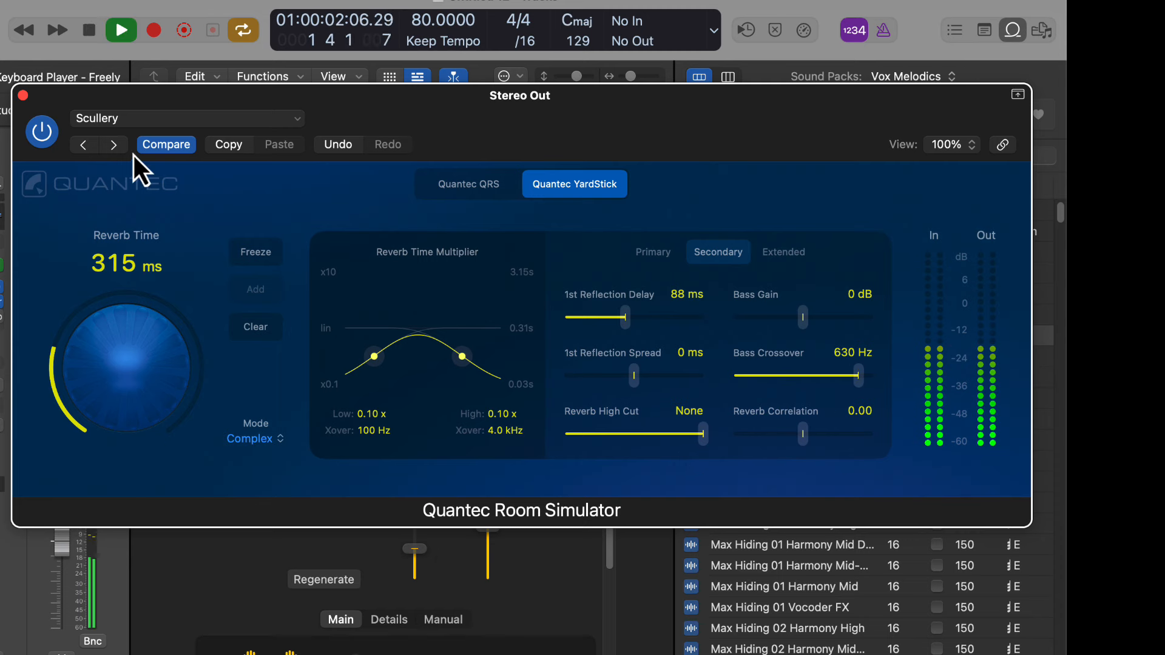
left_click(185, 119)
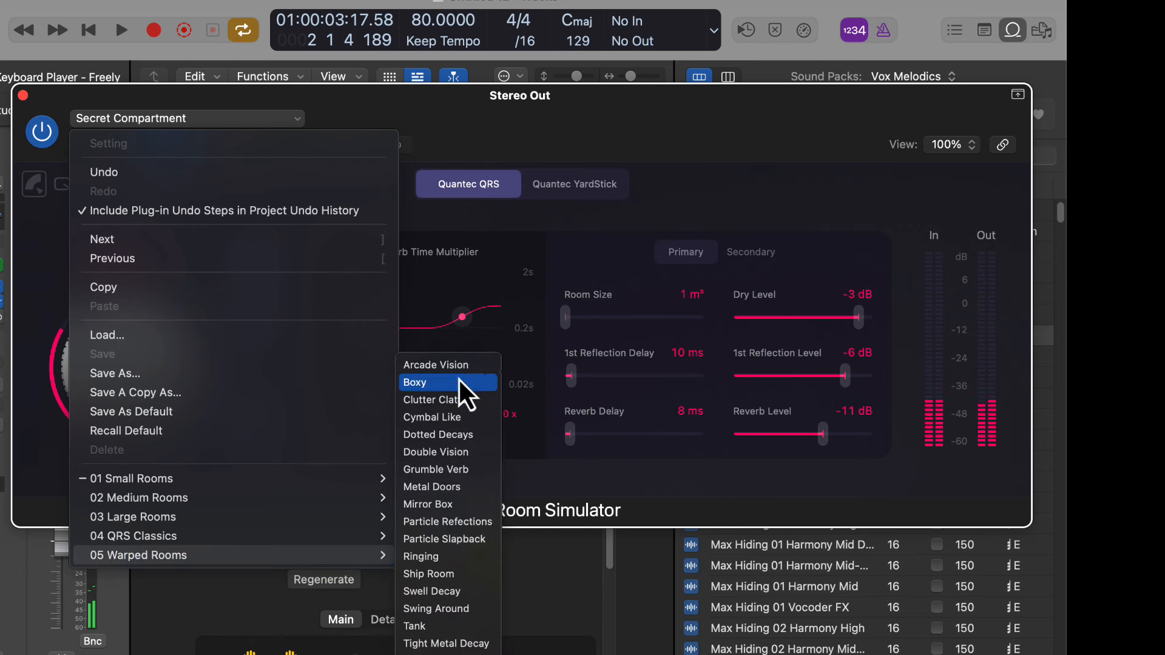
- Pick Arcade Vision from the 05 Warped Rooms preset category
left_click(437, 365)
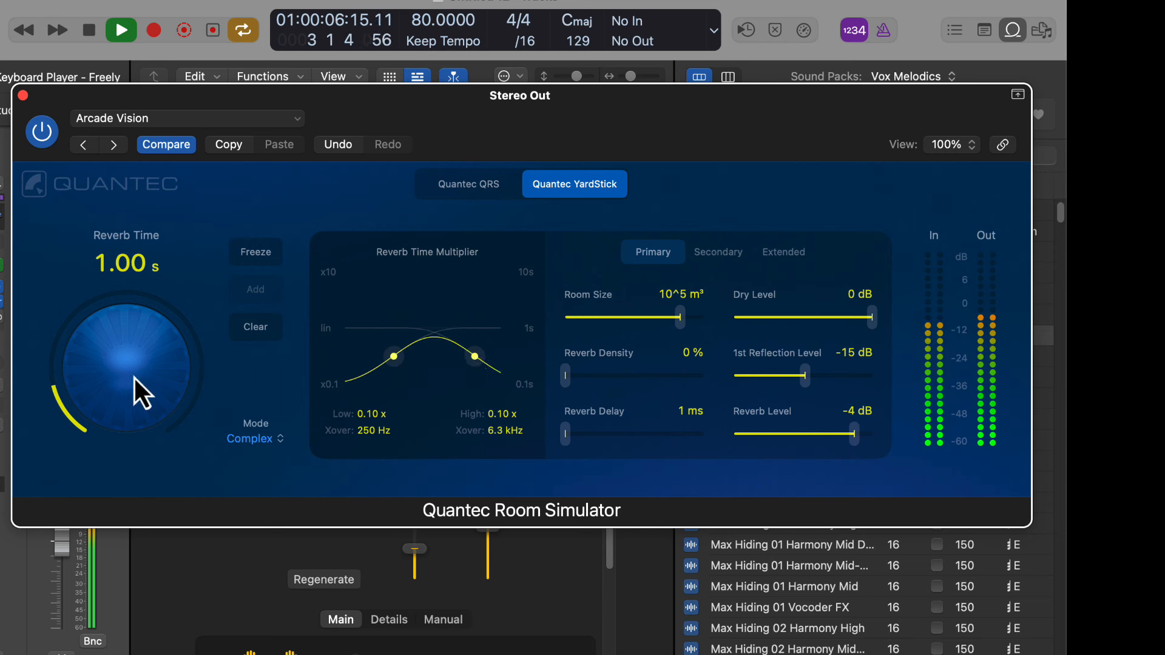
mouse_move(590, 397)
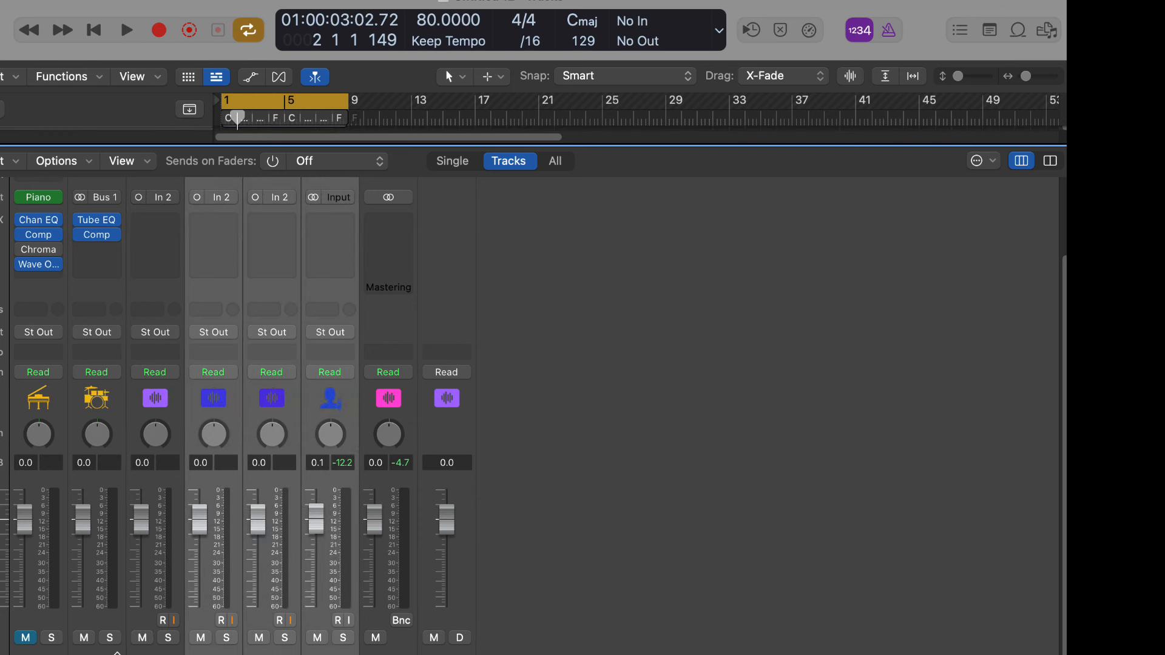
- Select an audio channel strip and move the piano strip after the audio strips
left_click(160, 620)
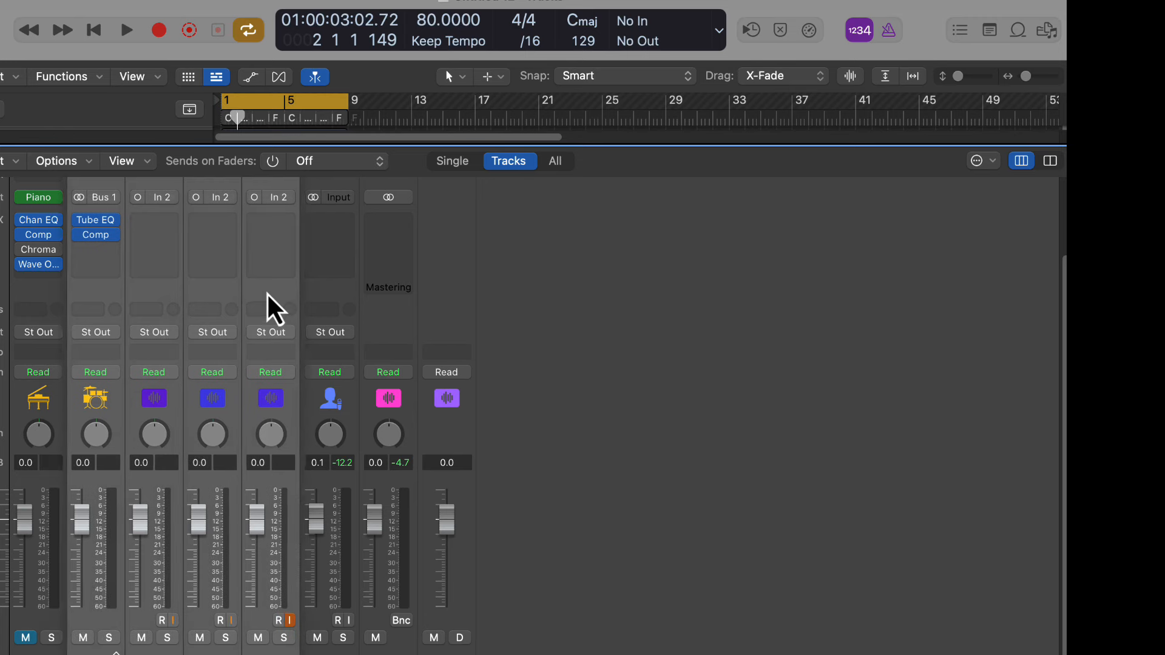
left_click_drag(37, 196, 271, 197)
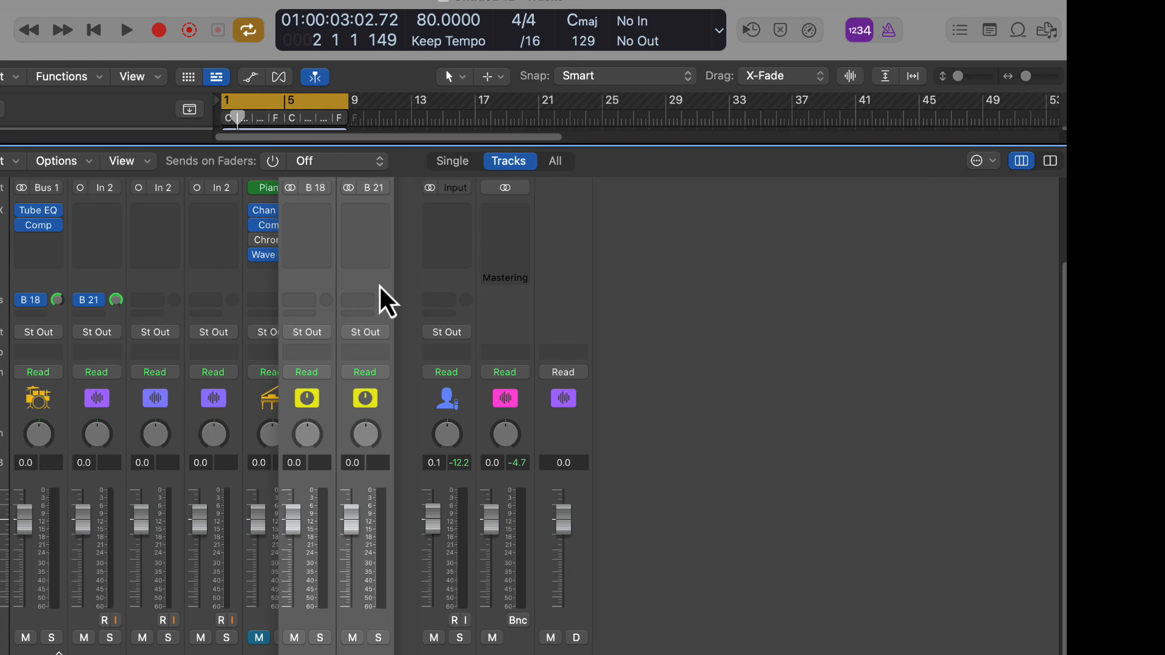
mouse_move(681, 449)
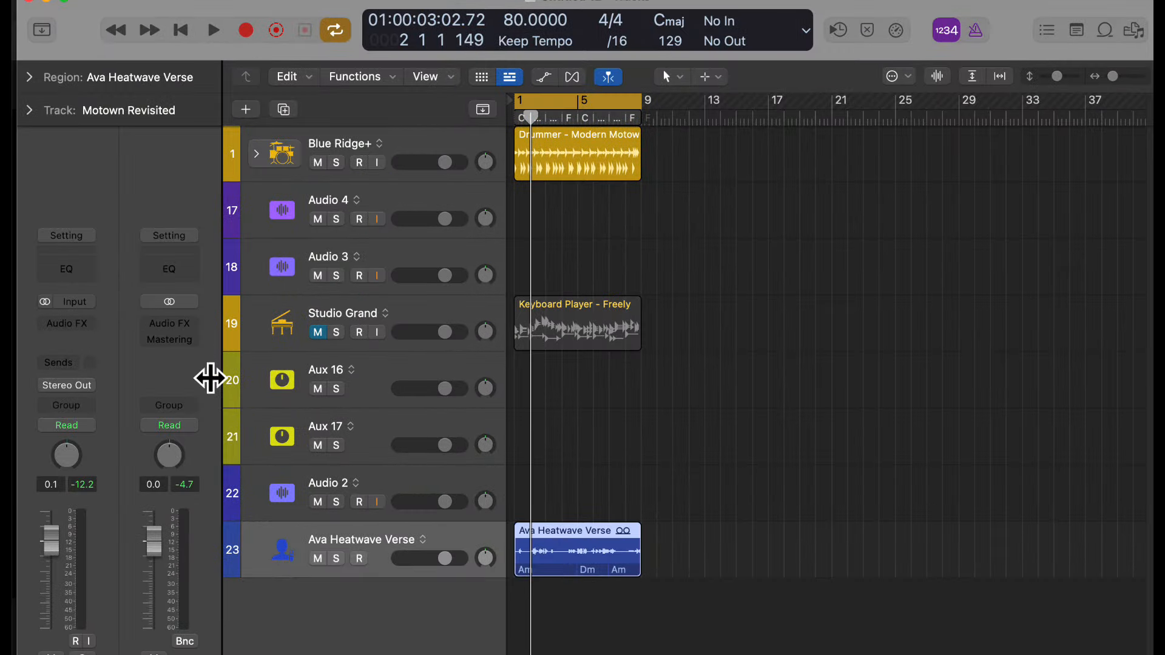
- Open the vocal strip's Audio FX plug-in list, dismissing an accidental plug-in browser first
left_click(359, 219)
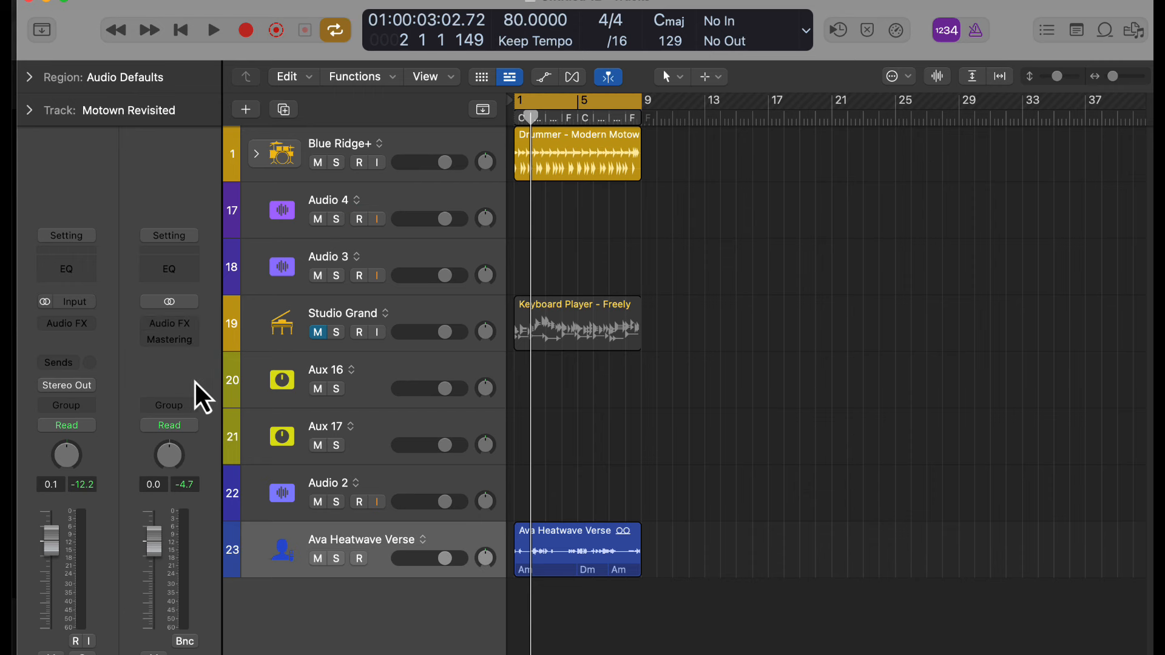
mouse_move(200, 338)
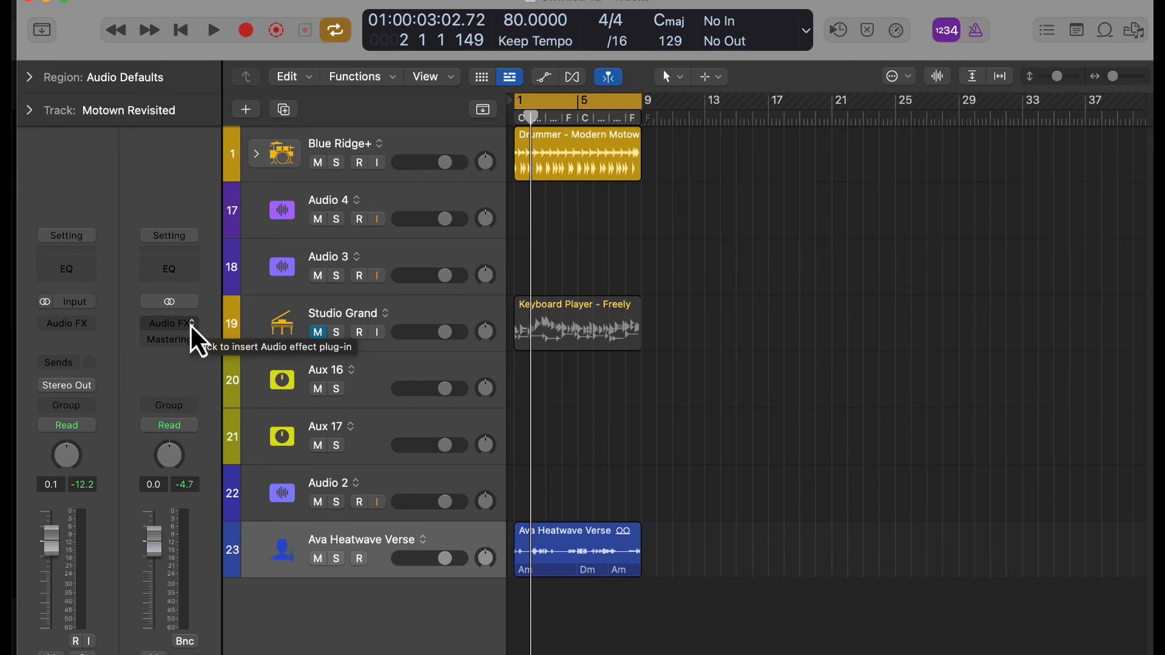
left_click(169, 324)
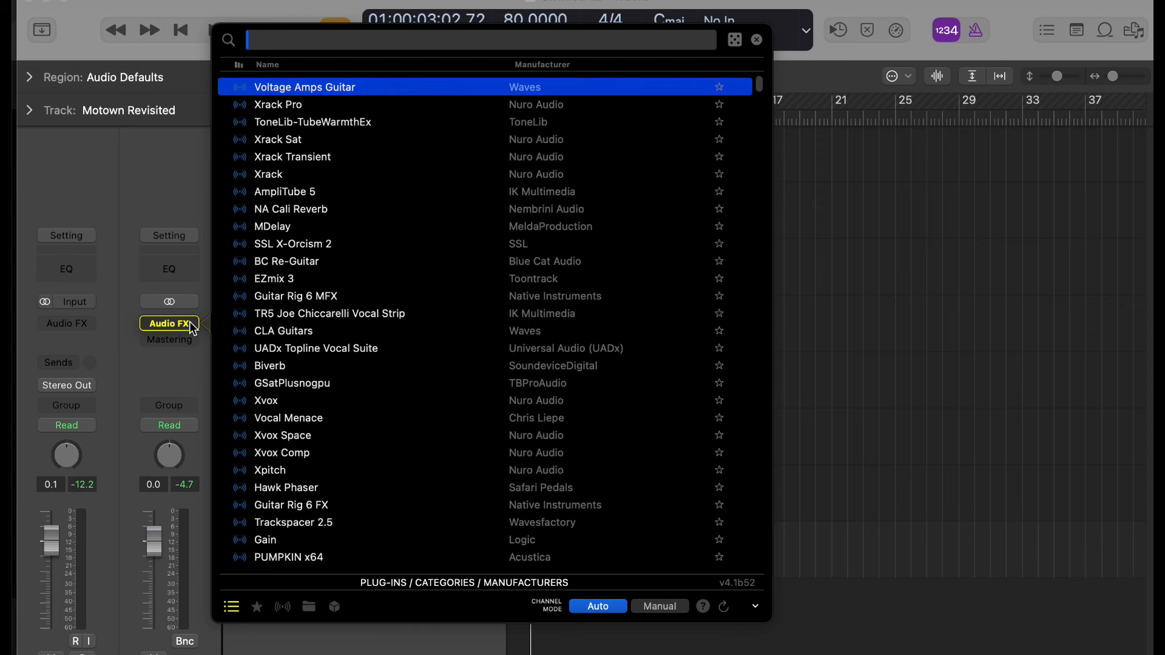
left_click(755, 39)
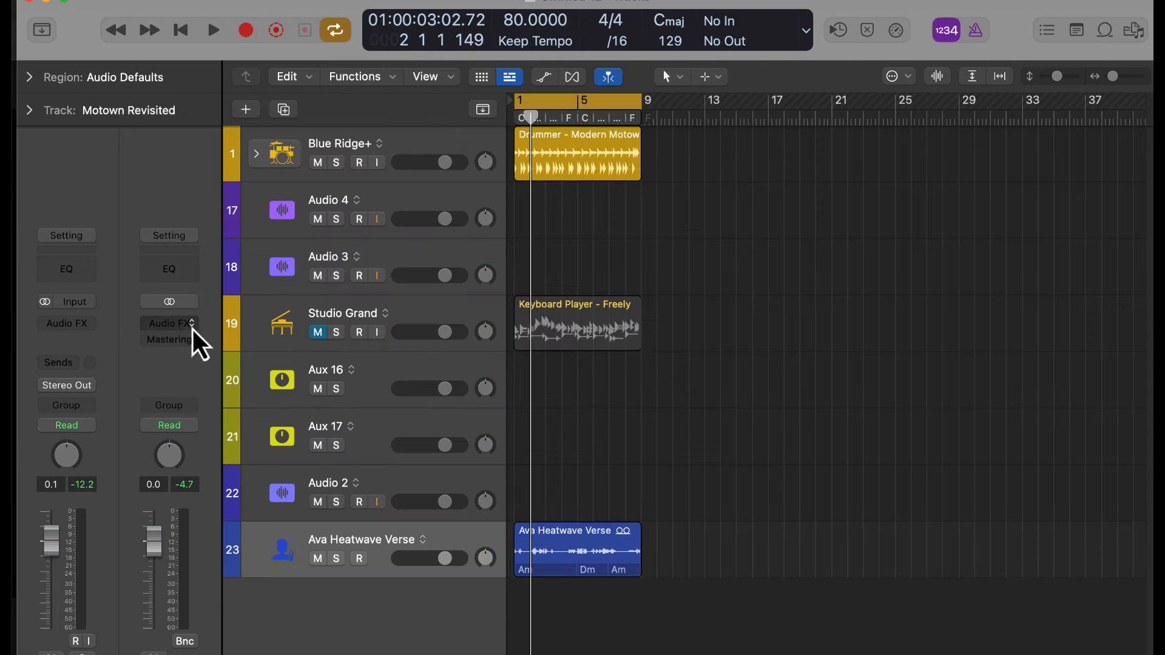
left_click(359, 218)
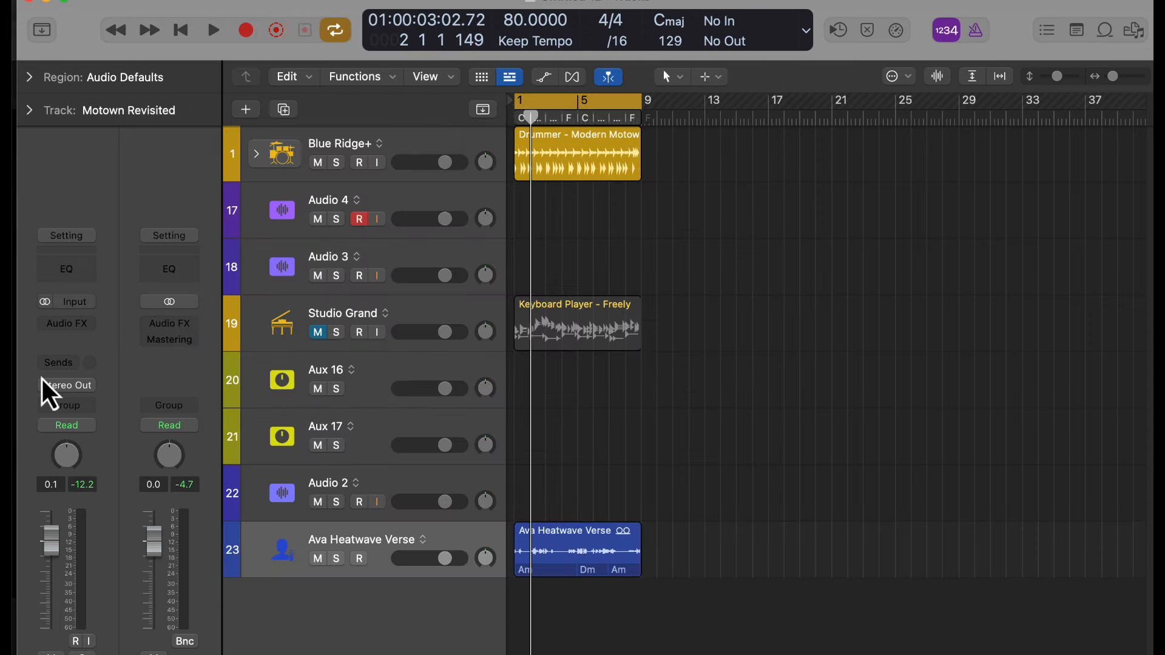
left_click(66, 324)
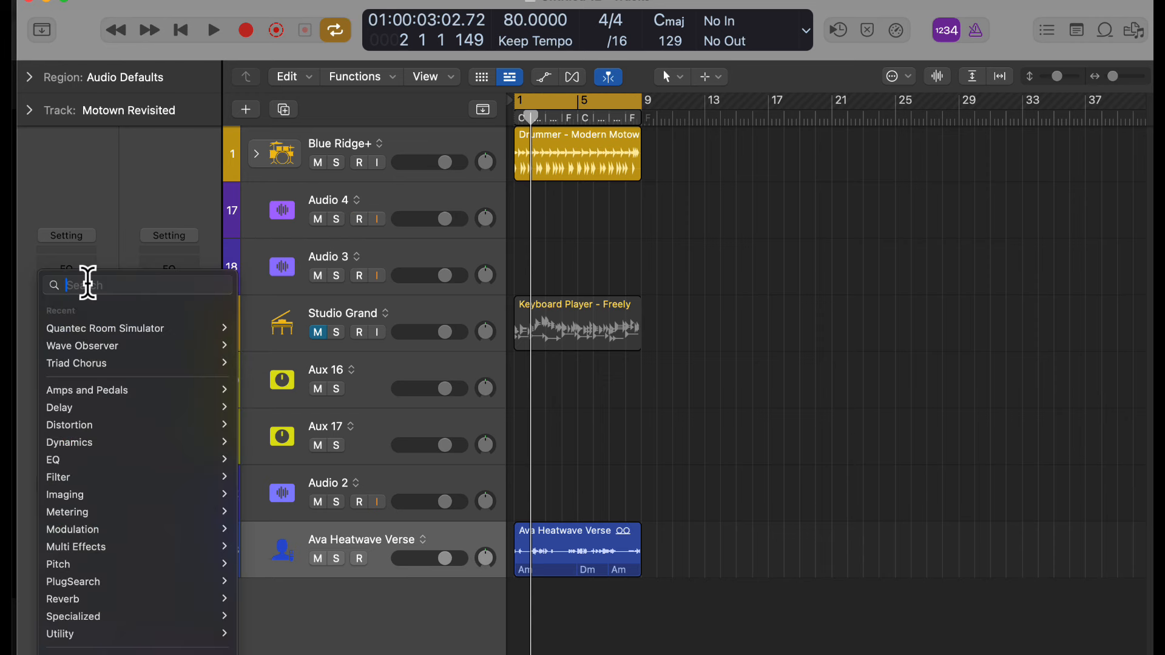
- Search 'cla' in the Audio FX menu and insert CLA EchoSphere (s) on the vocal track
type("Waves")
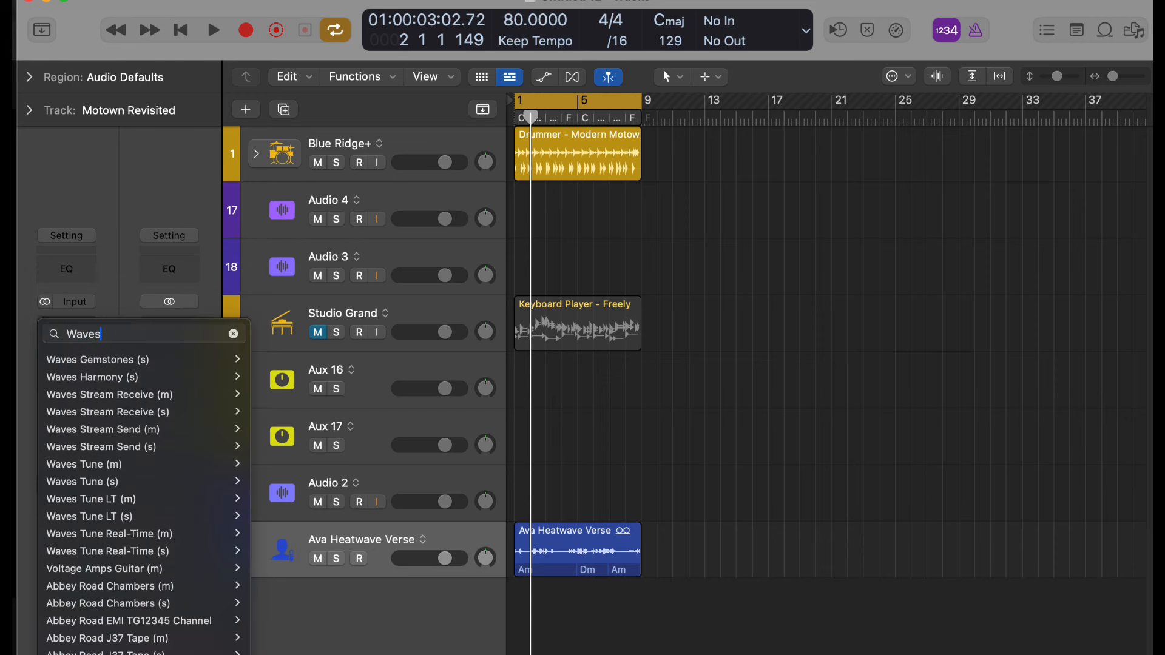
left_click(359, 218)
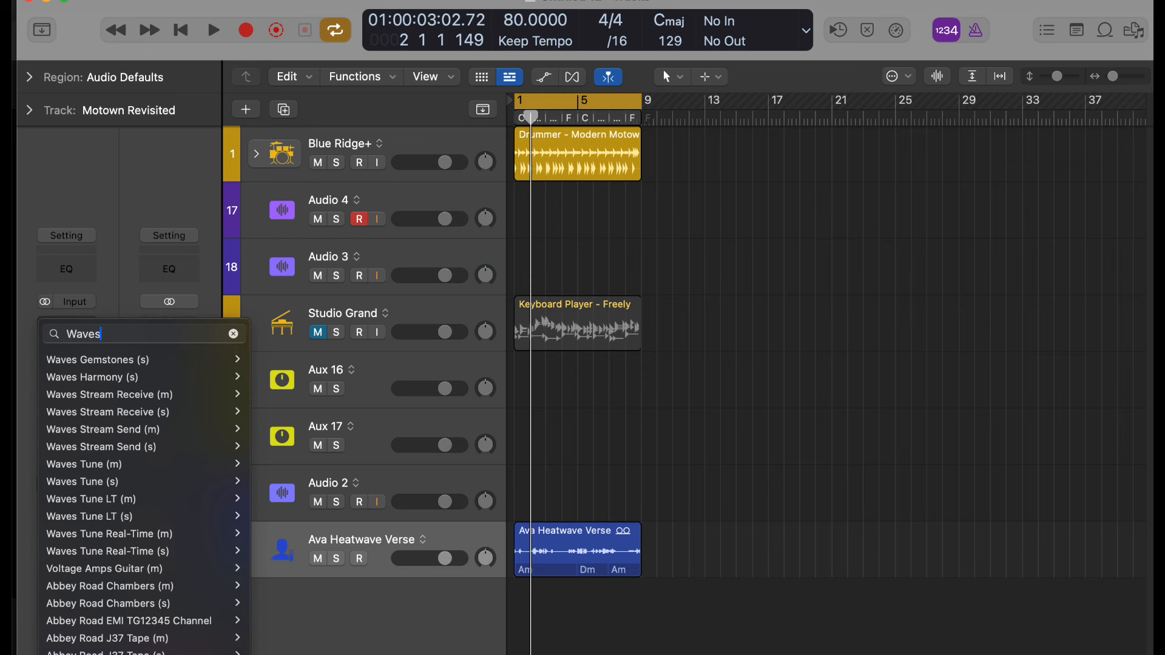
type("v")
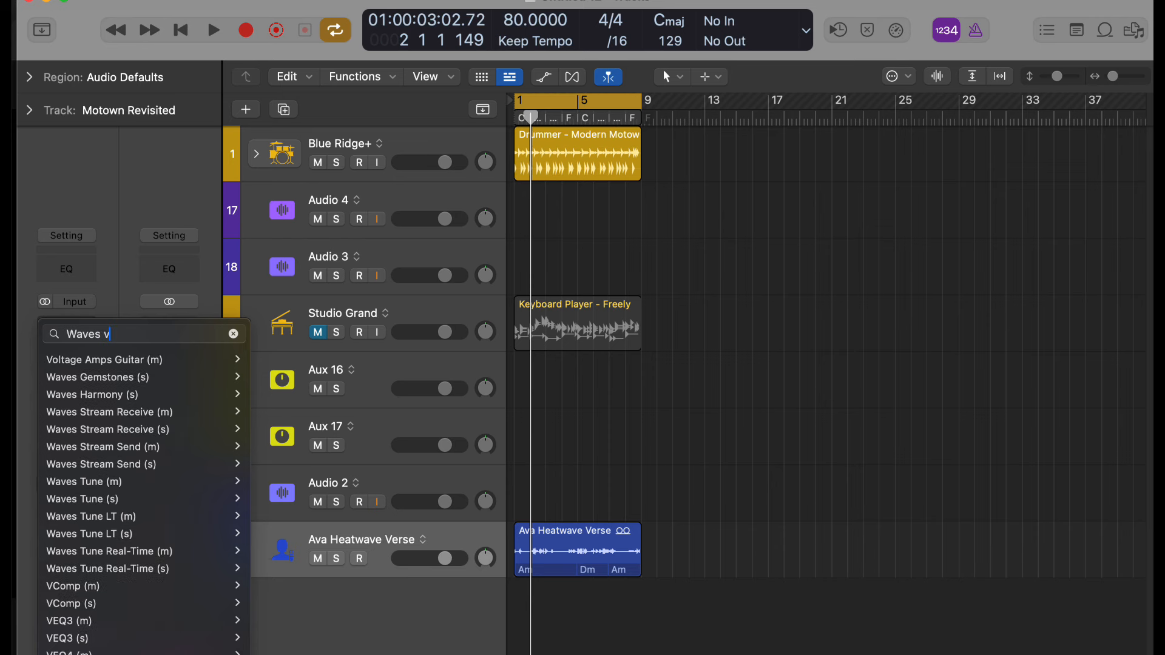
type("cla")
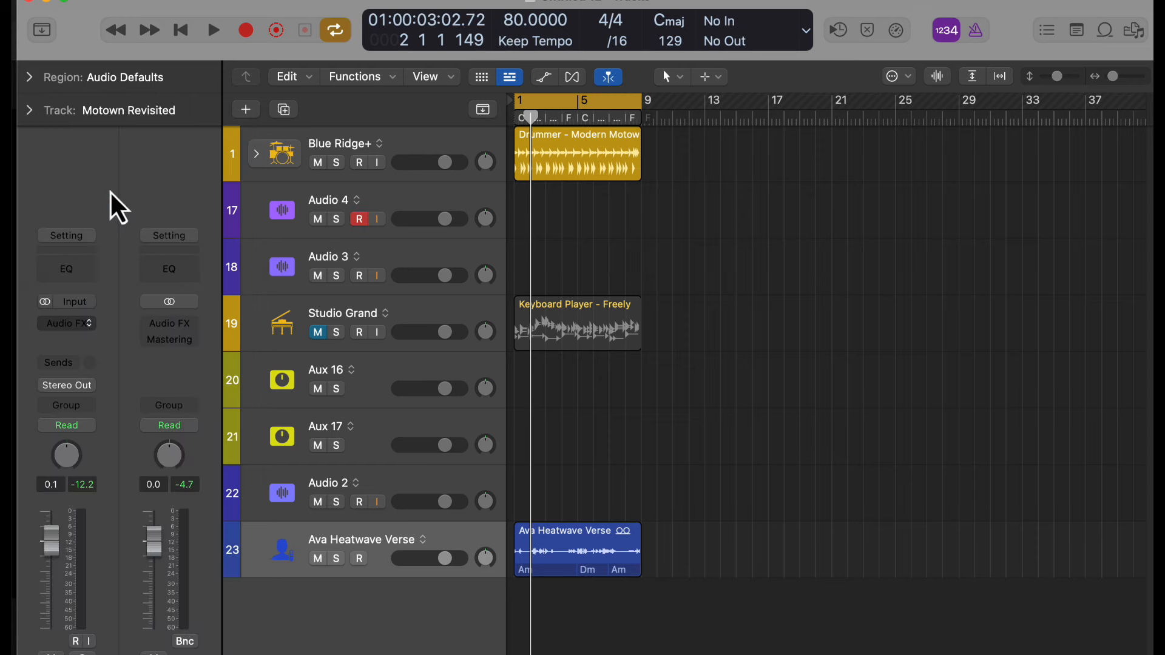
left_click(361, 540)
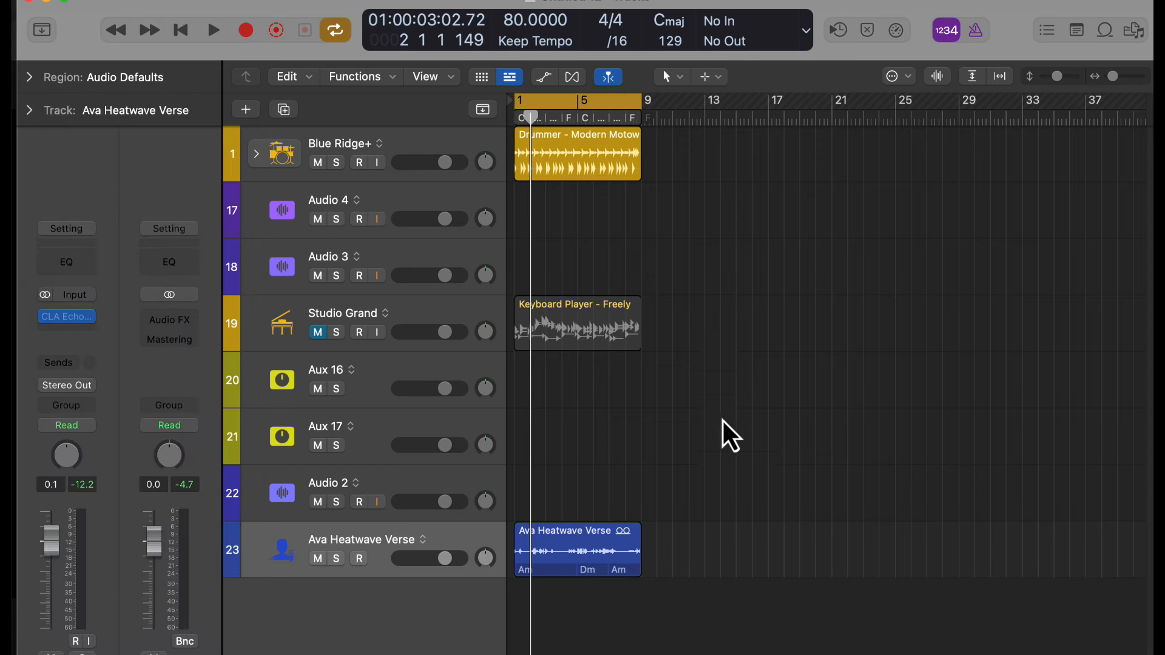
- Briefly view the CLA EchoSphere plug-in window, then close it
left_click(66, 316)
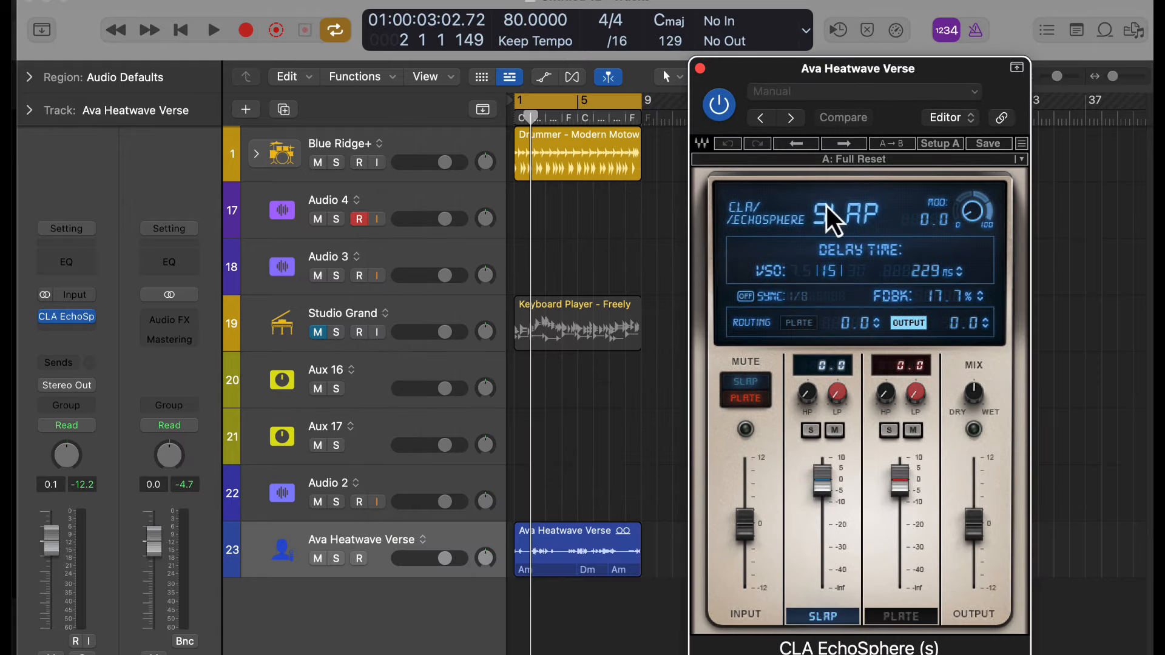
left_click(698, 68)
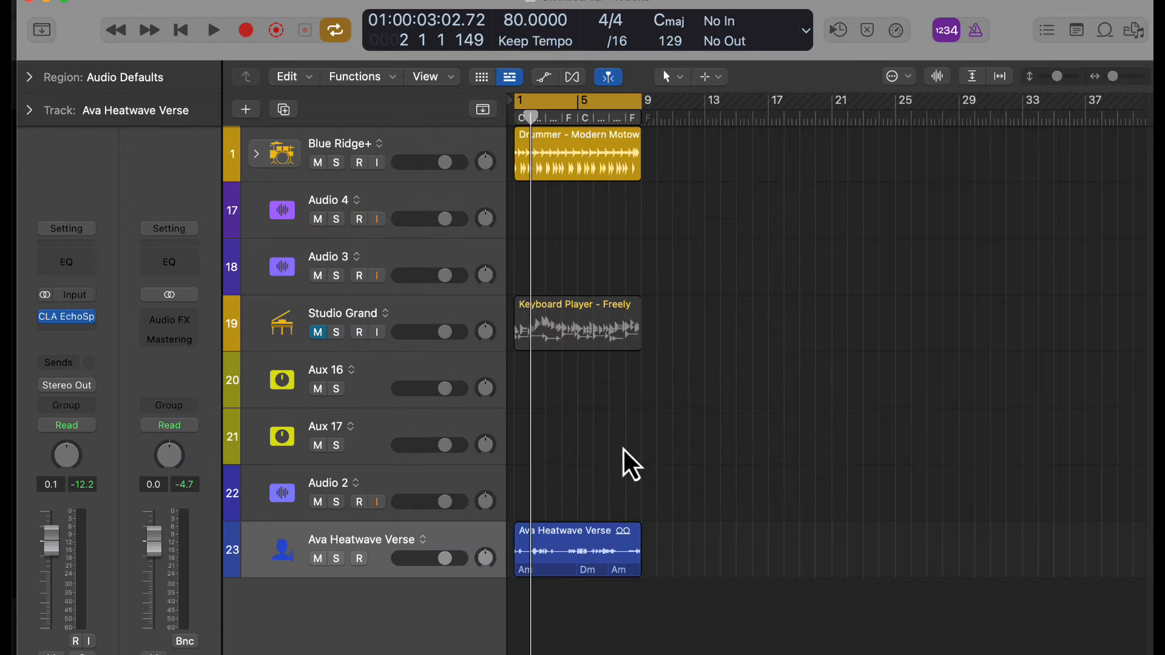
left_click(358, 219)
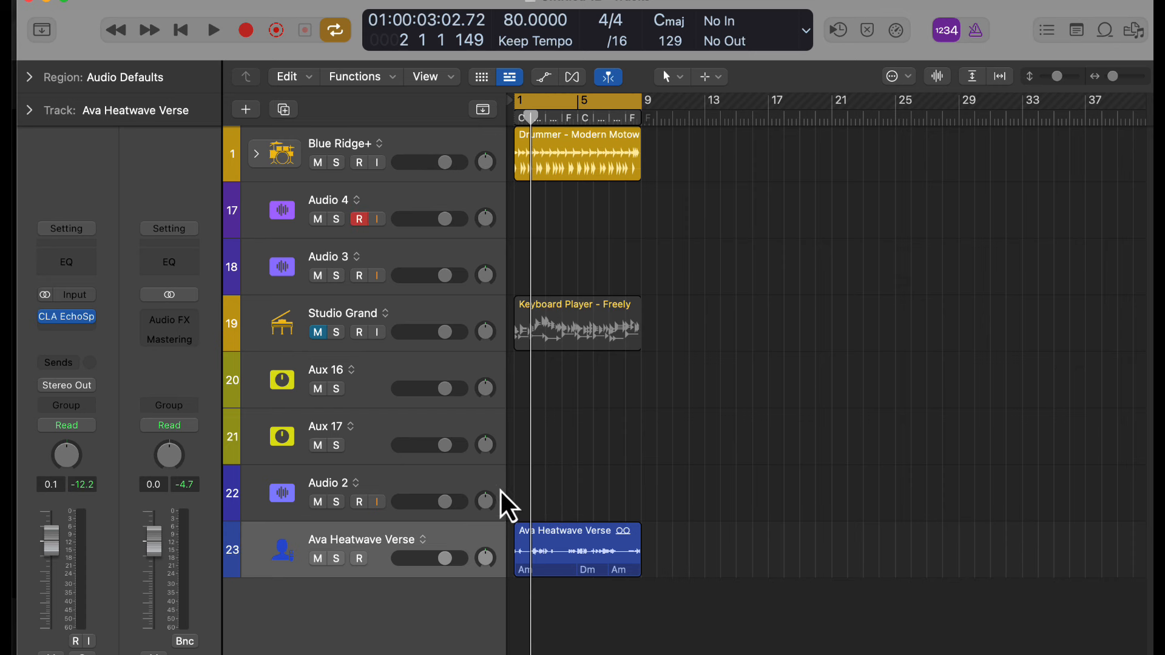
- Insert Waves Tune (m) on the Studio Grand piano track and close its window
left_click(576, 323)
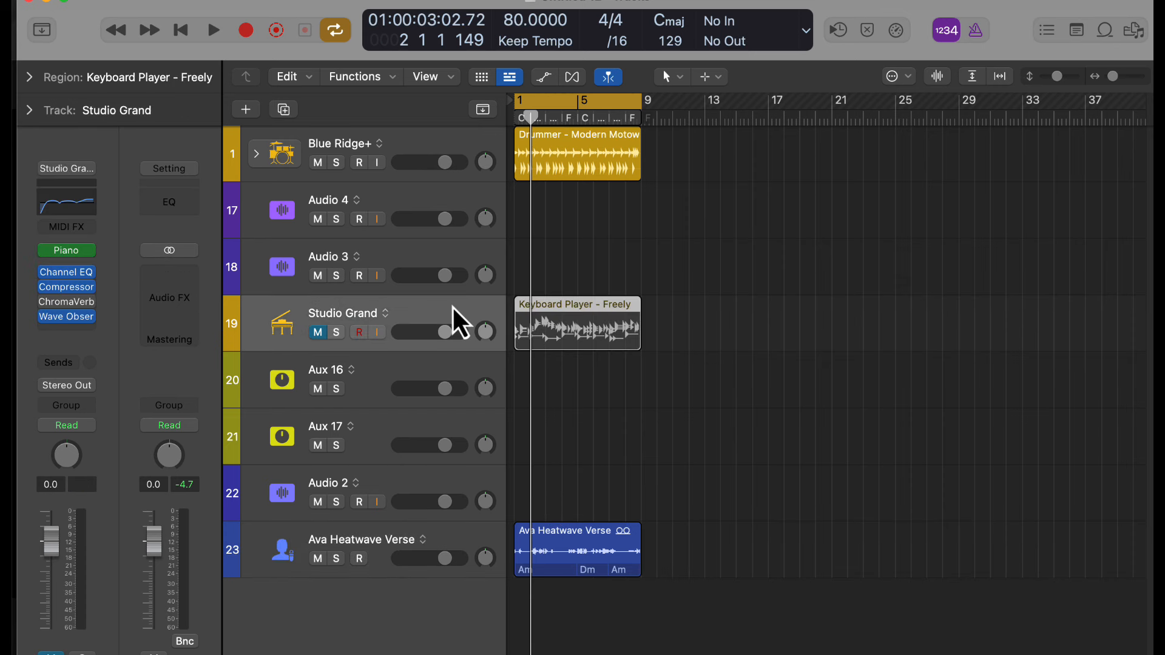
mouse_move(698, 316)
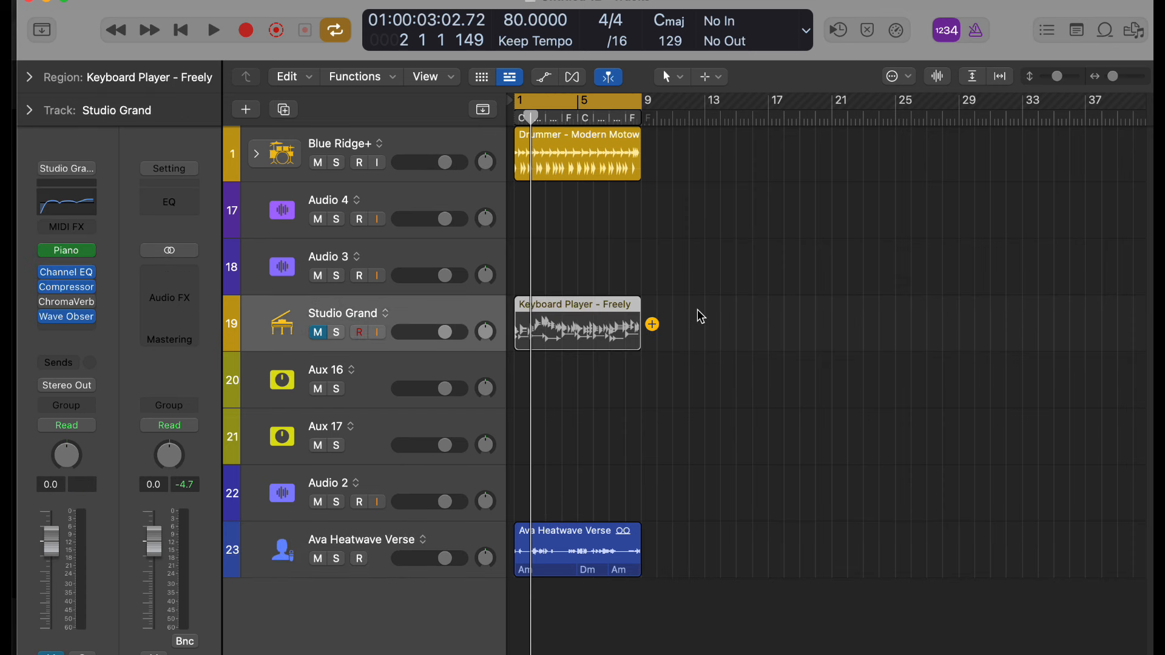
left_click(168, 297)
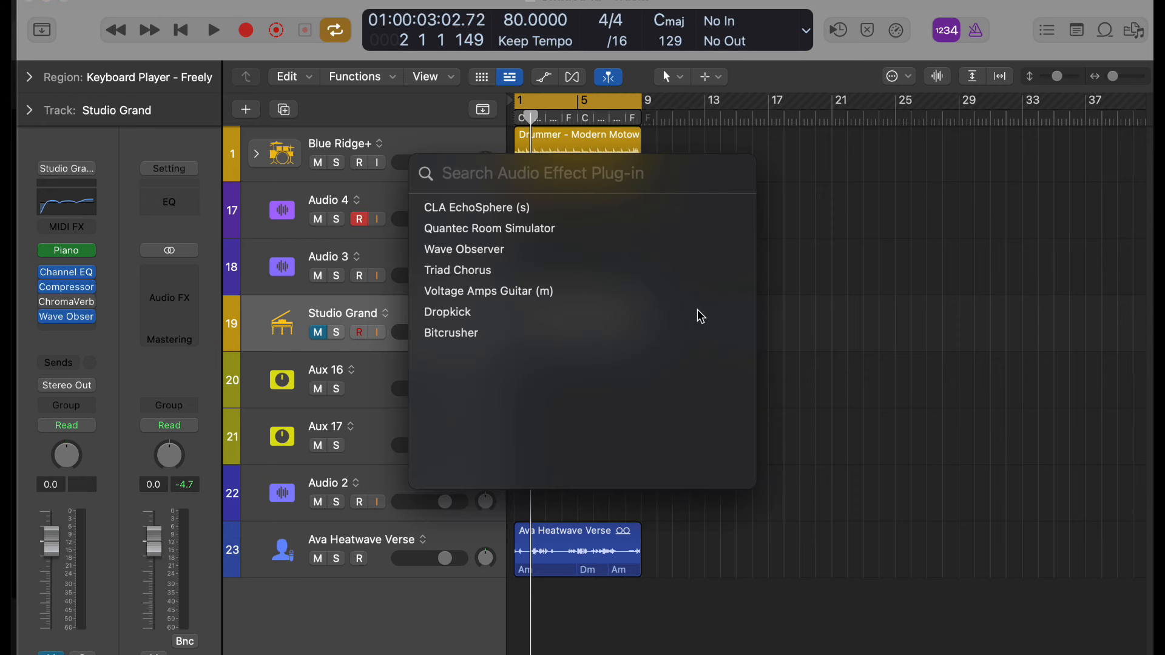
type("Waves")
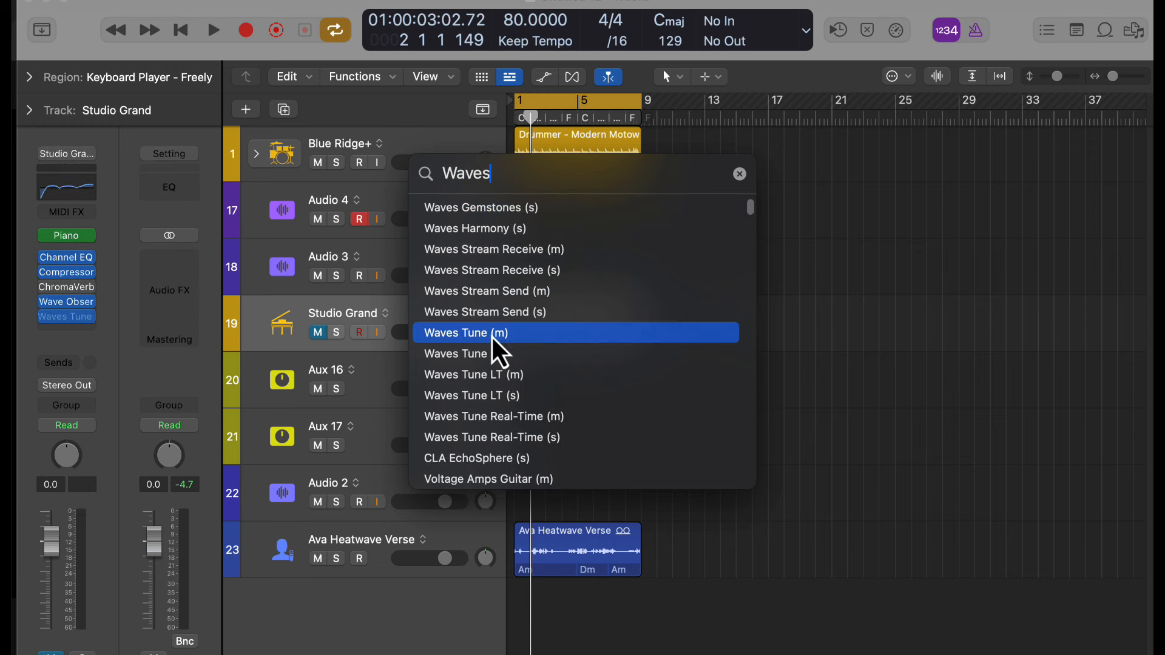
left_click(467, 332)
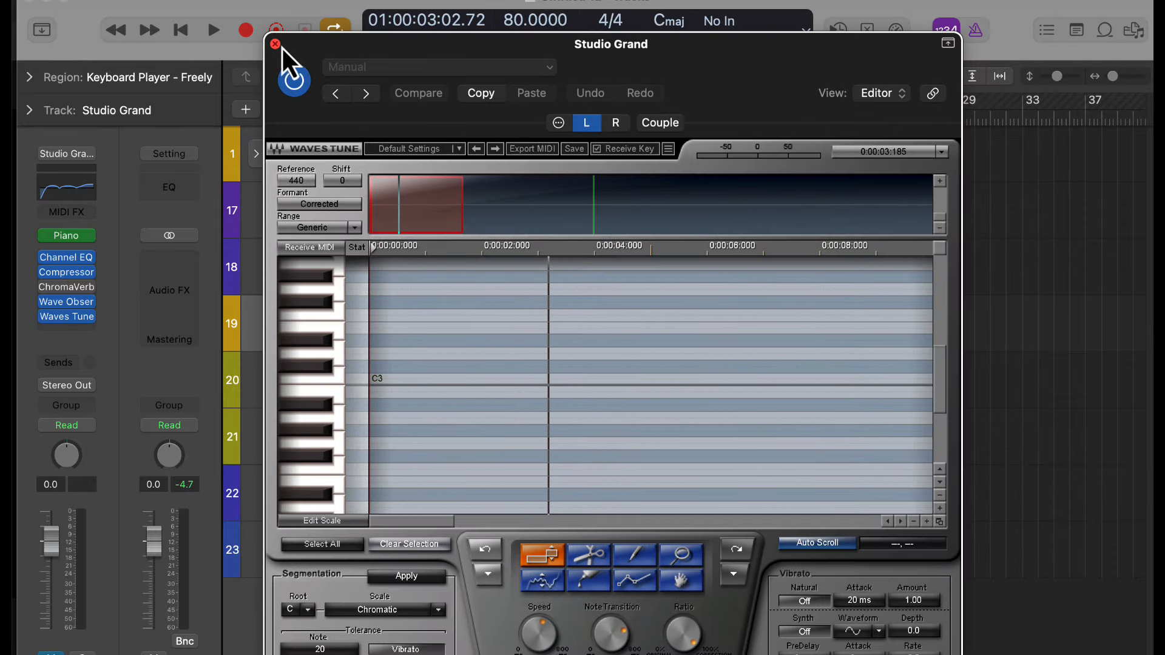
left_click(276, 44)
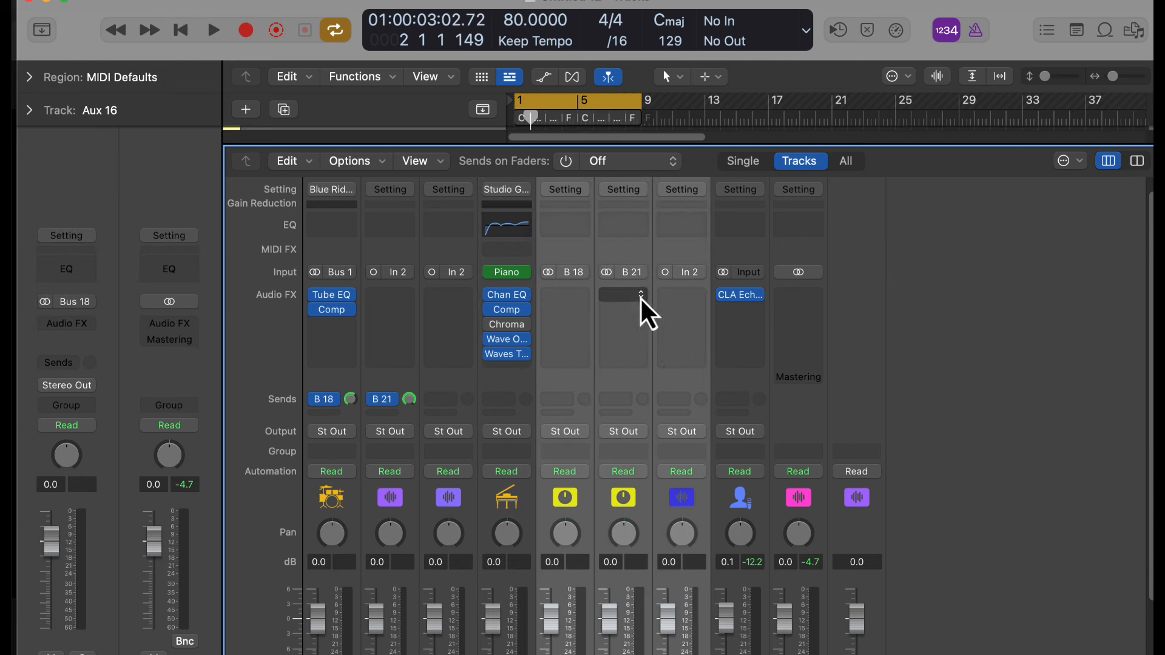
- Search 'IK mul', insert MixBox on Aux 17, and close its window
left_click(622, 295)
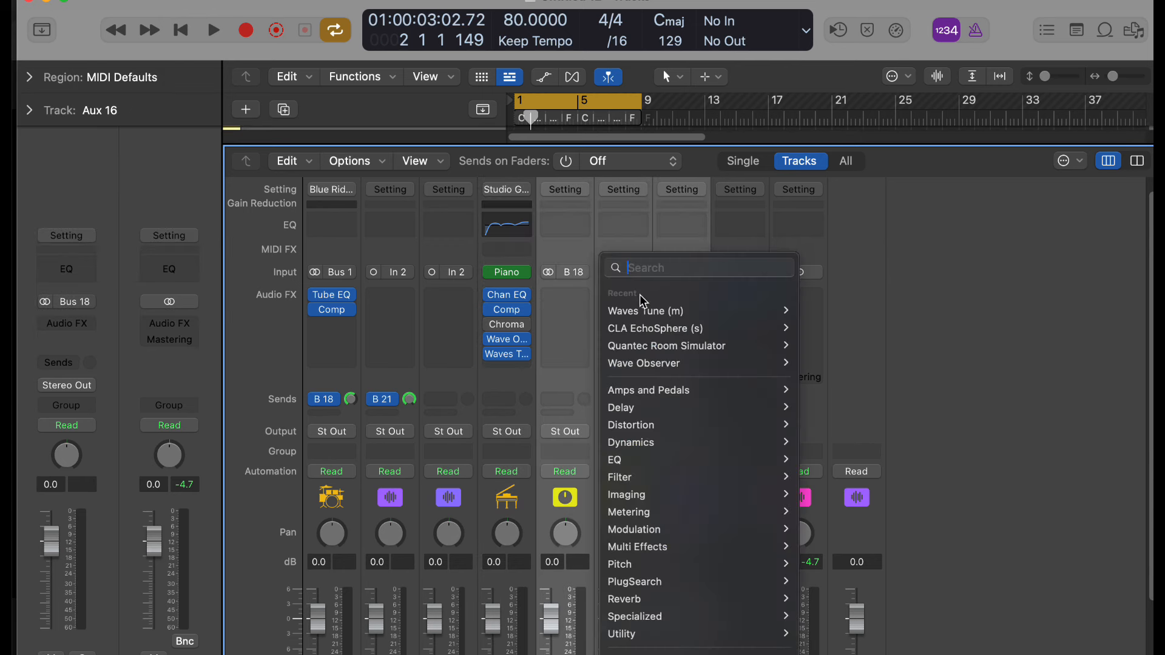
type("IK mul")
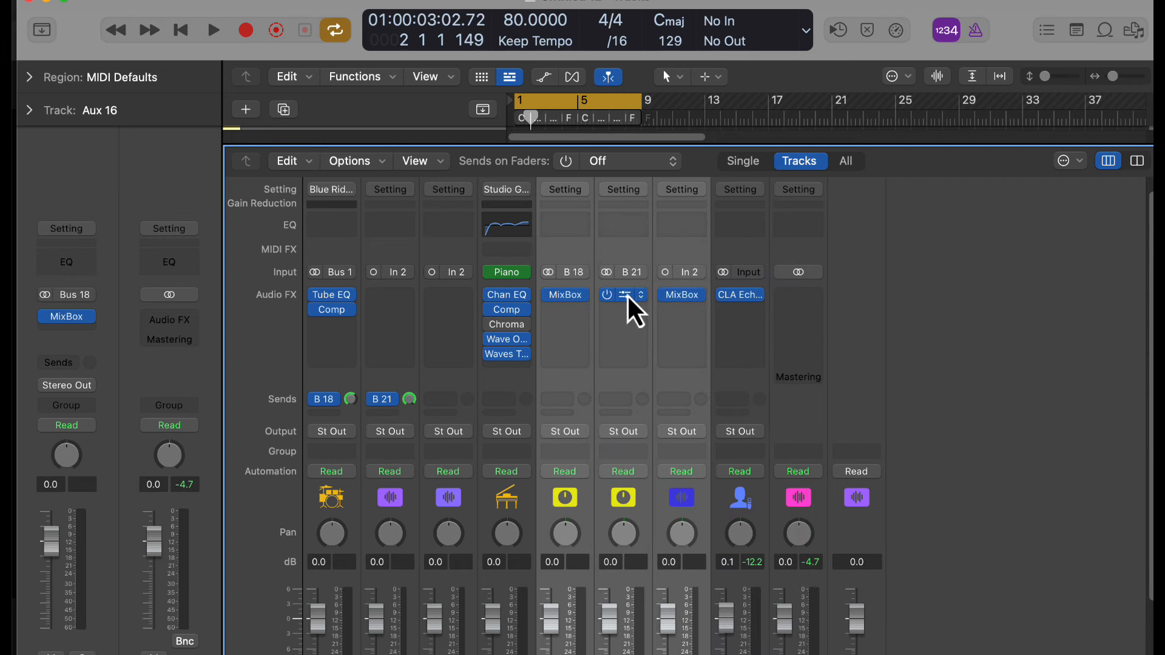
left_click(622, 295)
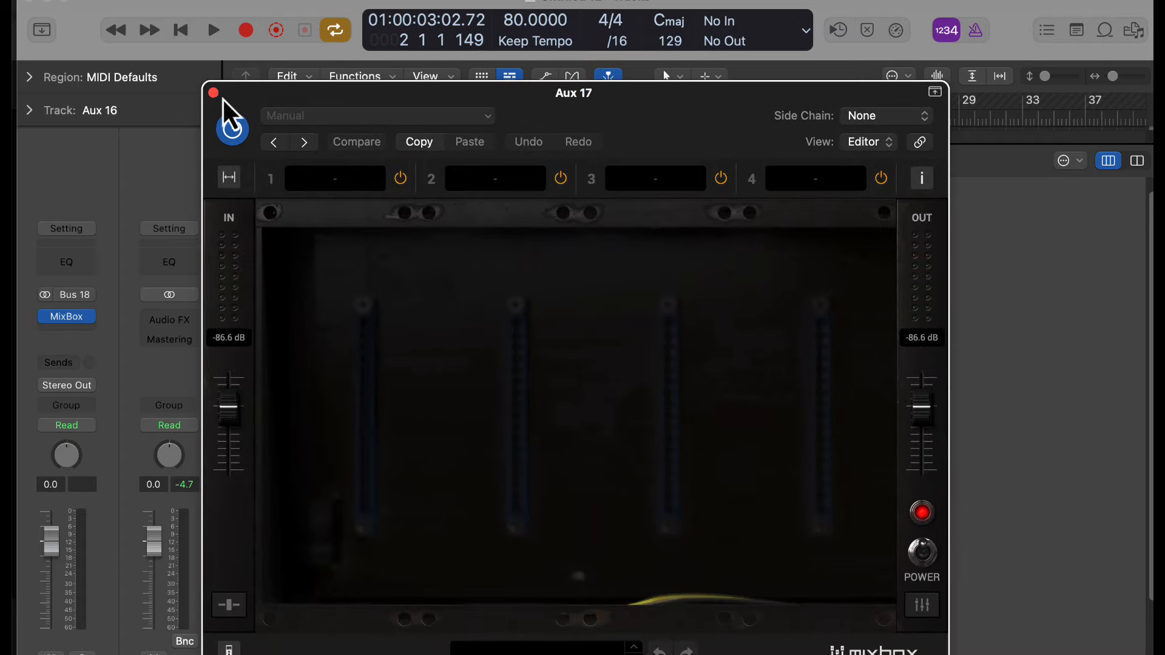
left_click(215, 93)
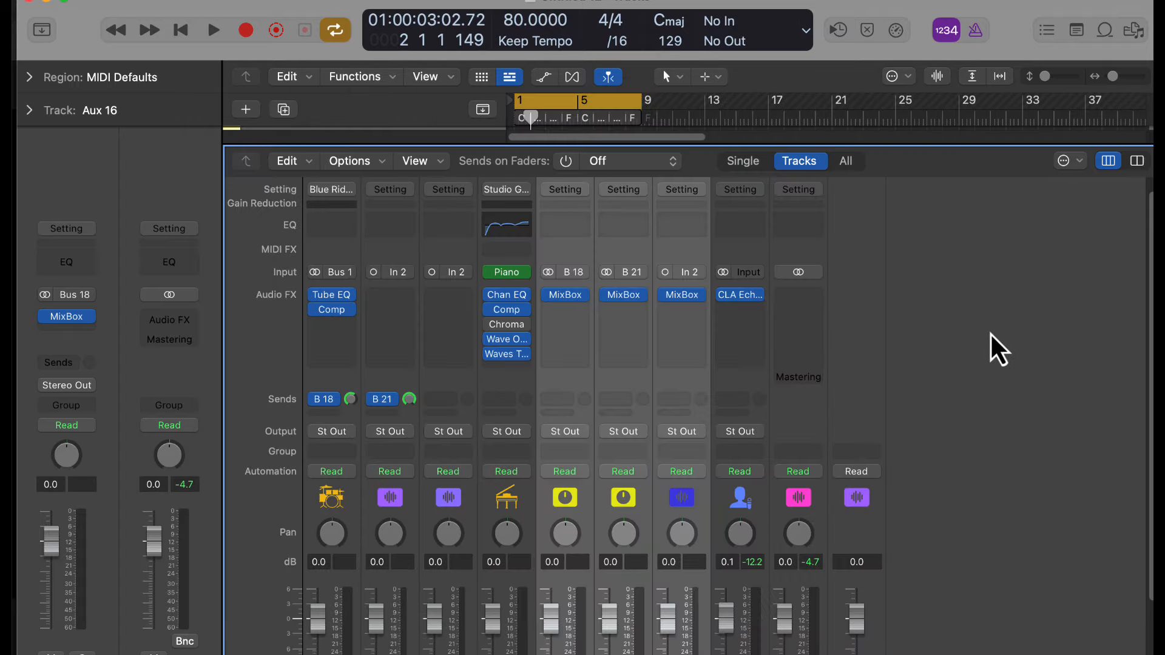